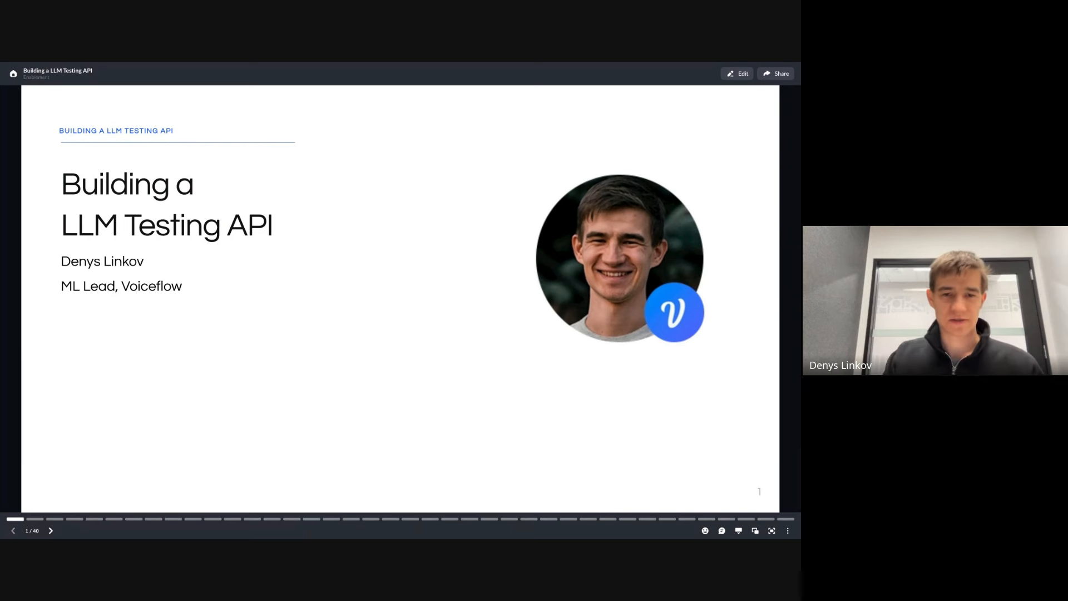
Advance from the title slide past 'What we'll cover' to the Testing API Demo slide.
{"action": "left_click", "coordinate": [50, 531]}
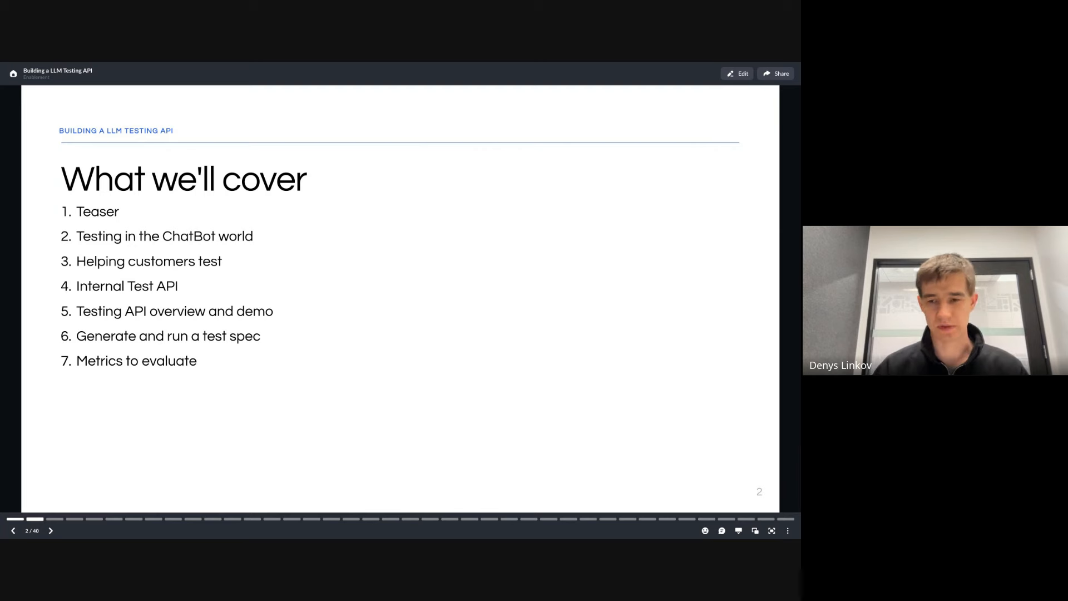
{"action": "left_click", "coordinate": [50, 531]}
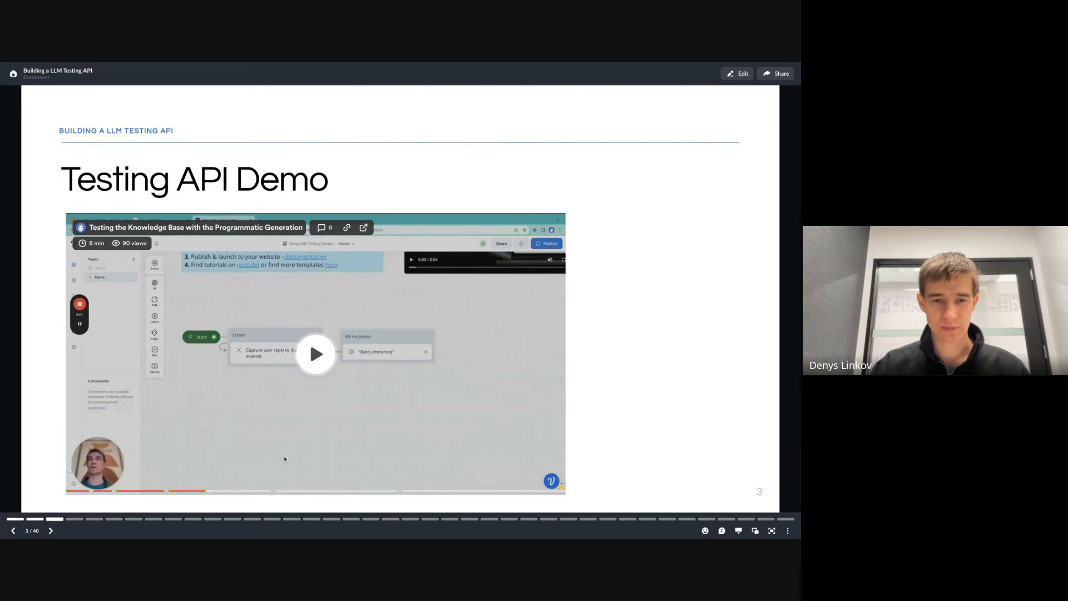
Start the embedded demo recording on slide 3 and follow it to the test-spec API request.
{"action": "left_click", "coordinate": [315, 354]}
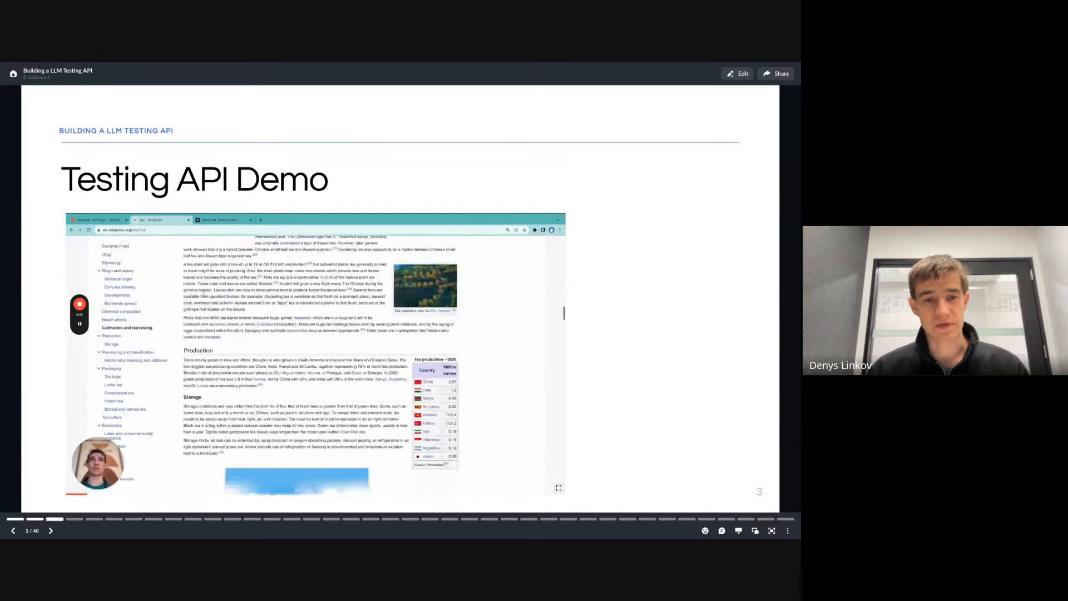
{"action": "scroll", "scroll_direction": "down", "scroll_amount": 3}
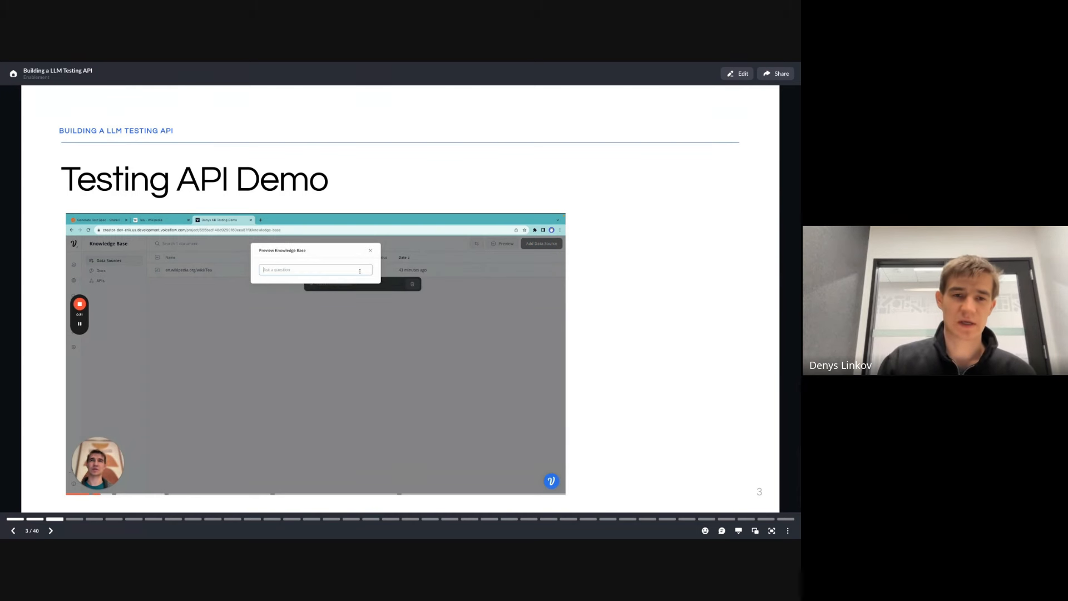
{"action": "type", "text": "when did tea"}
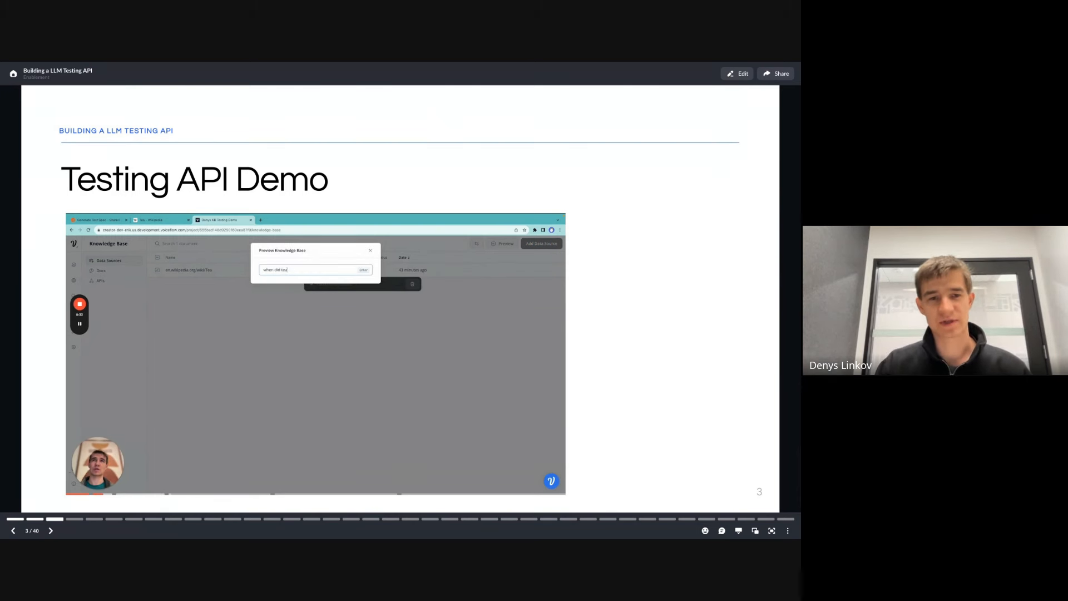
{"action": "left_click", "coordinate": [363, 269]}
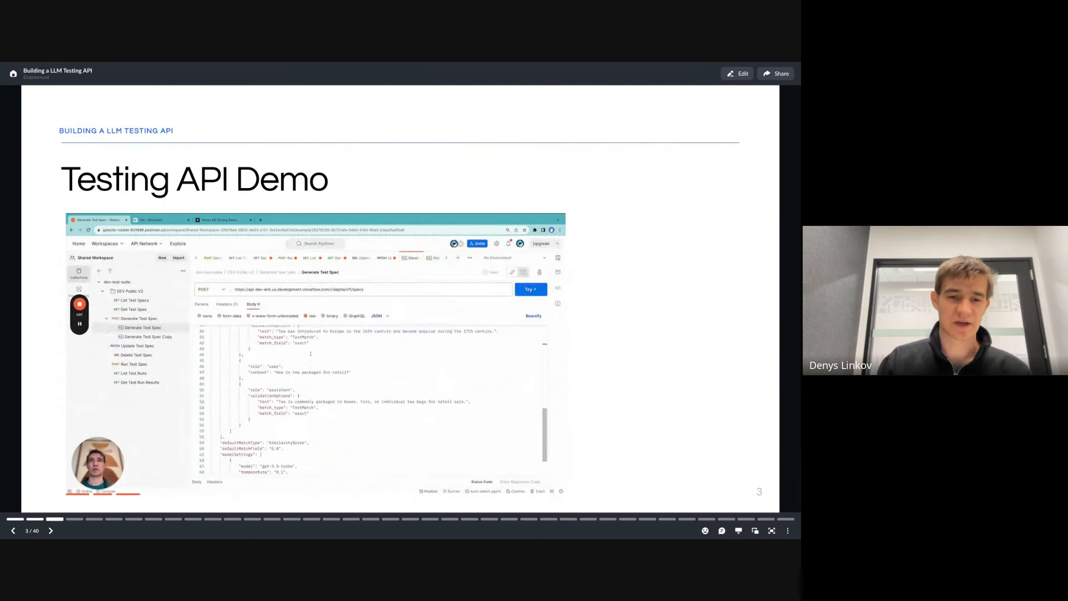
Stop the demo video and advance to slide 4, 'Journey started back in May'.
{"action": "scroll", "scroll_direction": "down", "scroll_amount": 3}
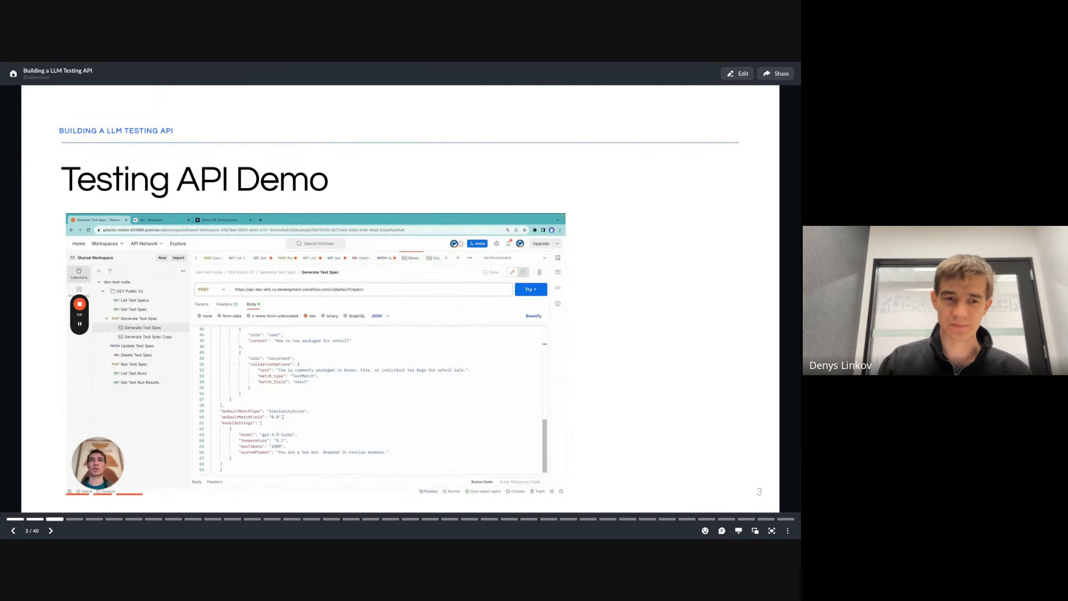
{"action": "double_click", "coordinate": [245, 417]}
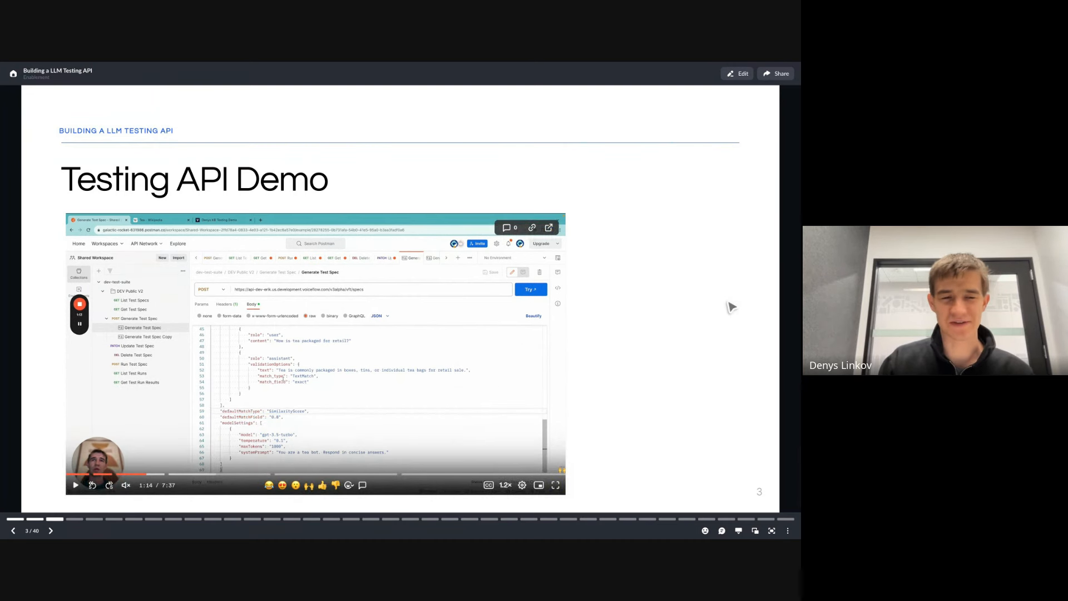
{"action": "left_click", "coordinate": [50, 530]}
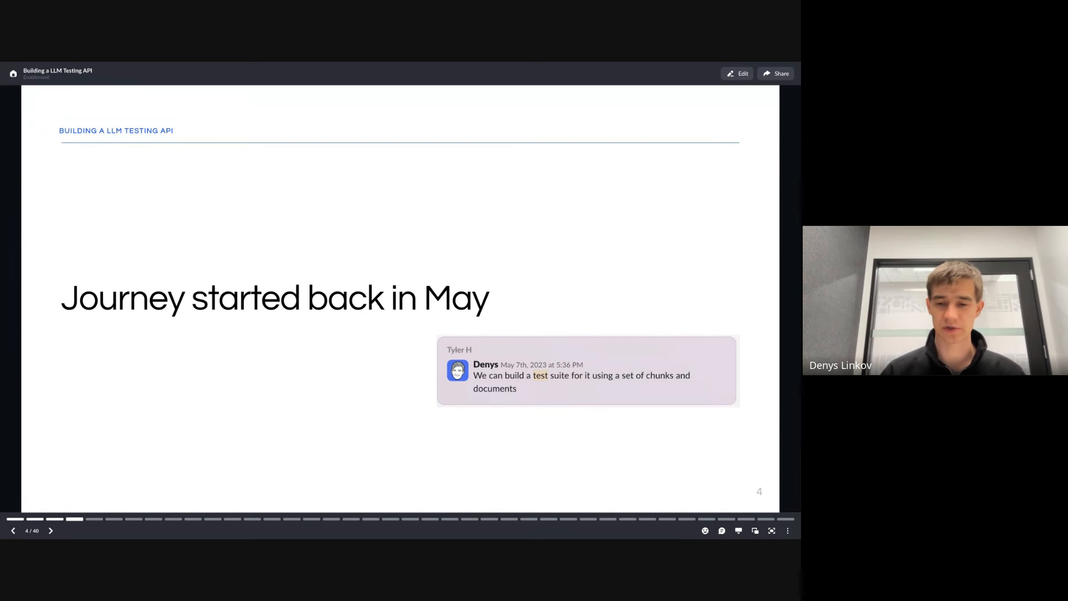
Advance past the Knowledge base beta release slide to slide 6, 'All these LLM questions'.
{"action": "left_click", "coordinate": [50, 531]}
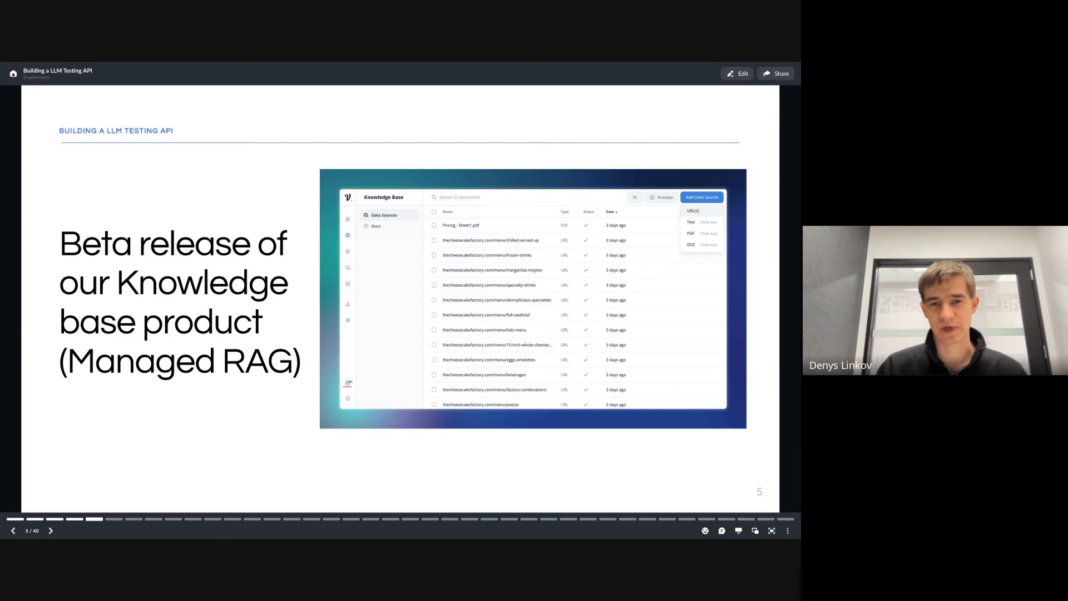
{"action": "left_click", "coordinate": [50, 531]}
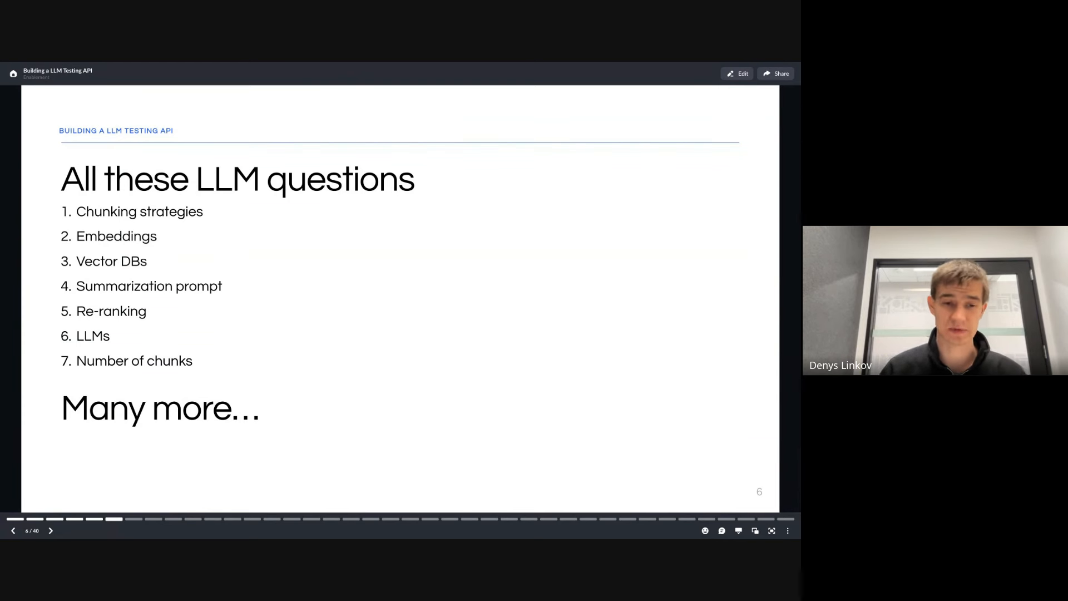
Advance through the 2022 start, how assistants are tested and 'We don't' slides to the NLU testing strategy slide.
{"action": "left_click", "coordinate": [50, 531]}
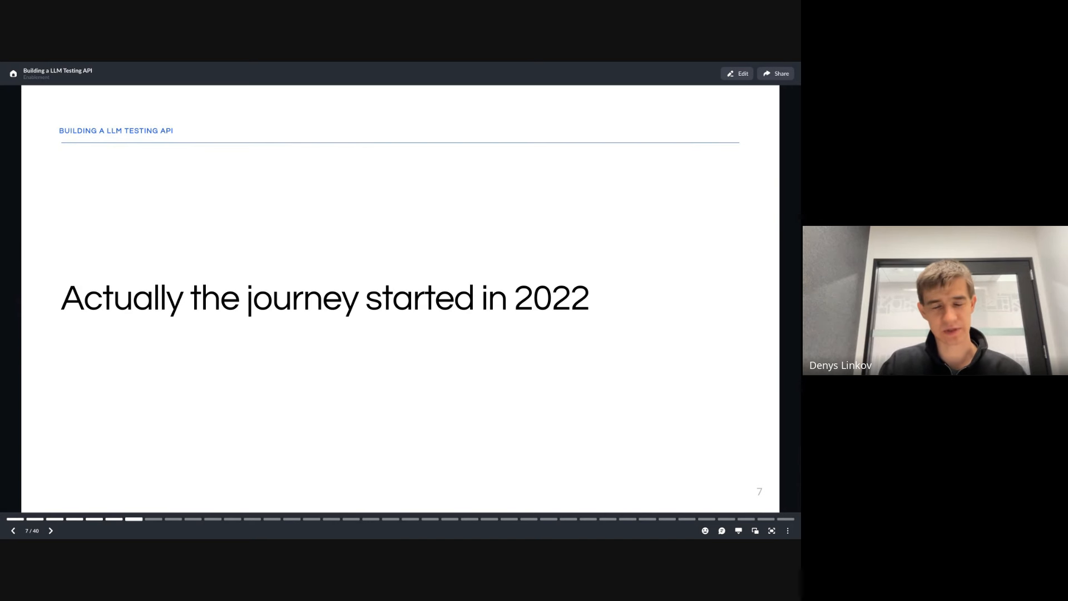
{"action": "left_click", "coordinate": [50, 531]}
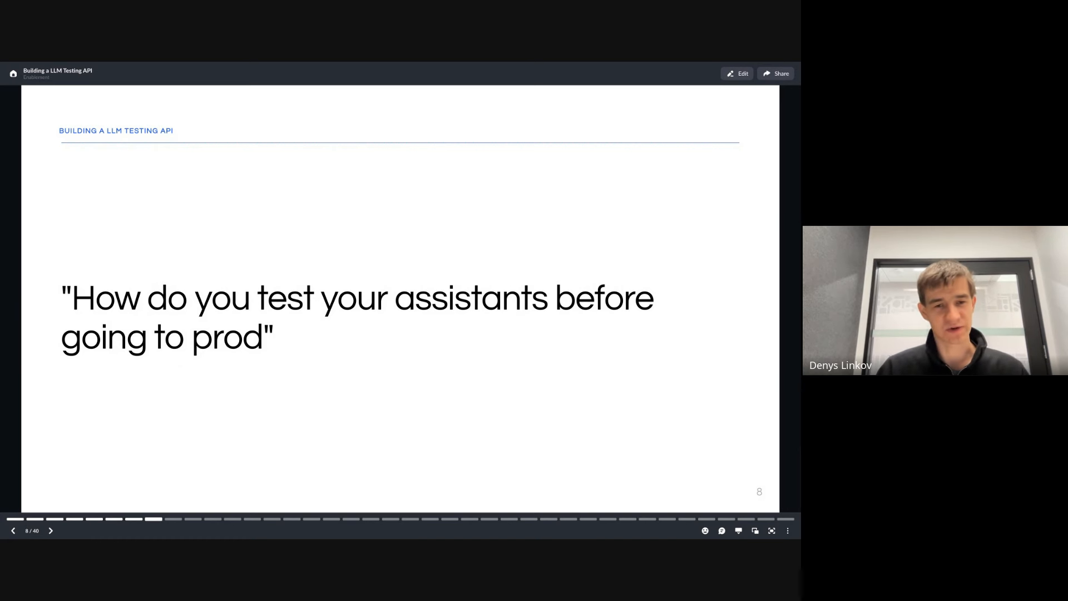
{"action": "left_click", "coordinate": [50, 531]}
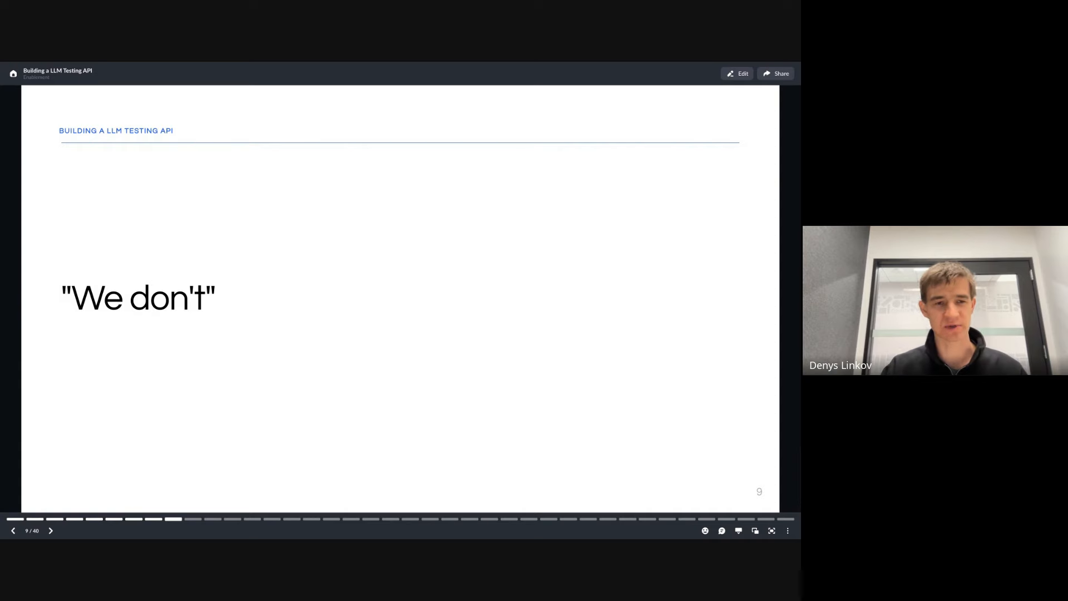
{"action": "left_click", "coordinate": [50, 531]}
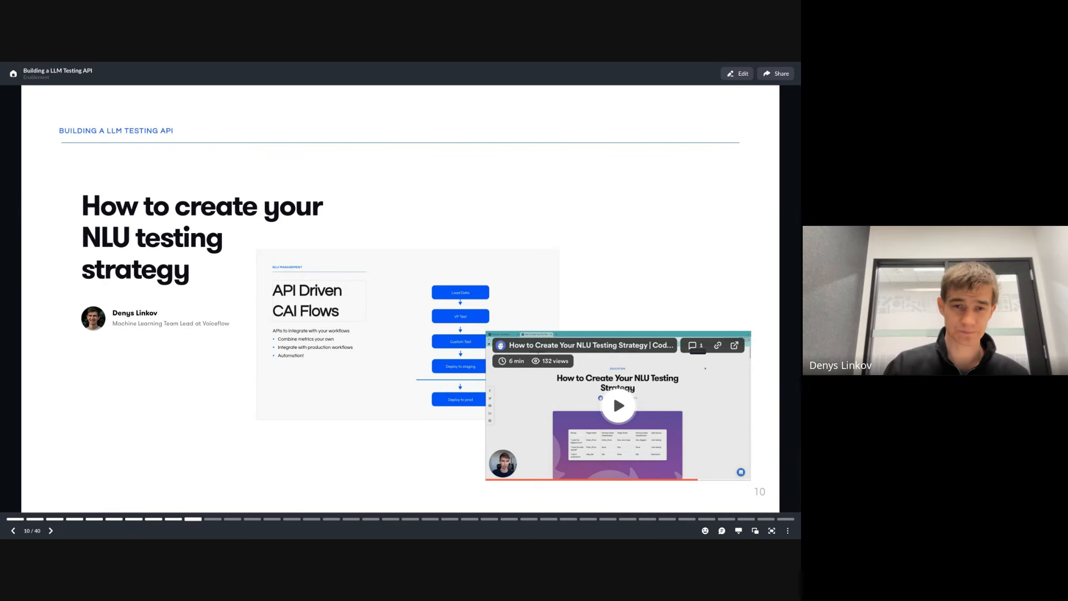
Advance through the code example and GitHub stars slides to slide 14, 'Back to summer 2023'.
{"action": "left_click", "coordinate": [50, 531]}
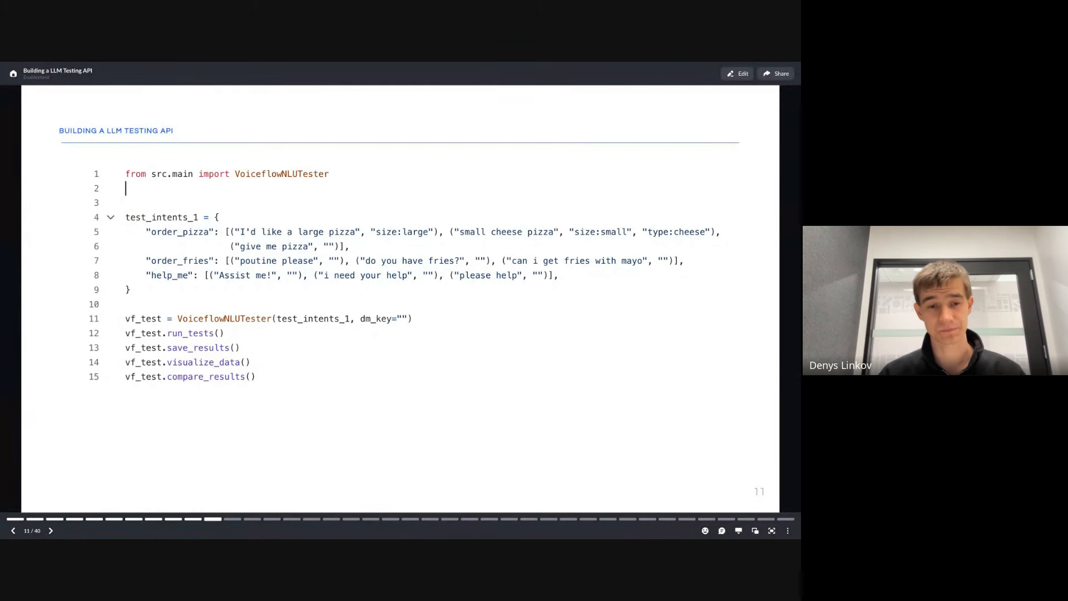
{"action": "left_click", "coordinate": [50, 531]}
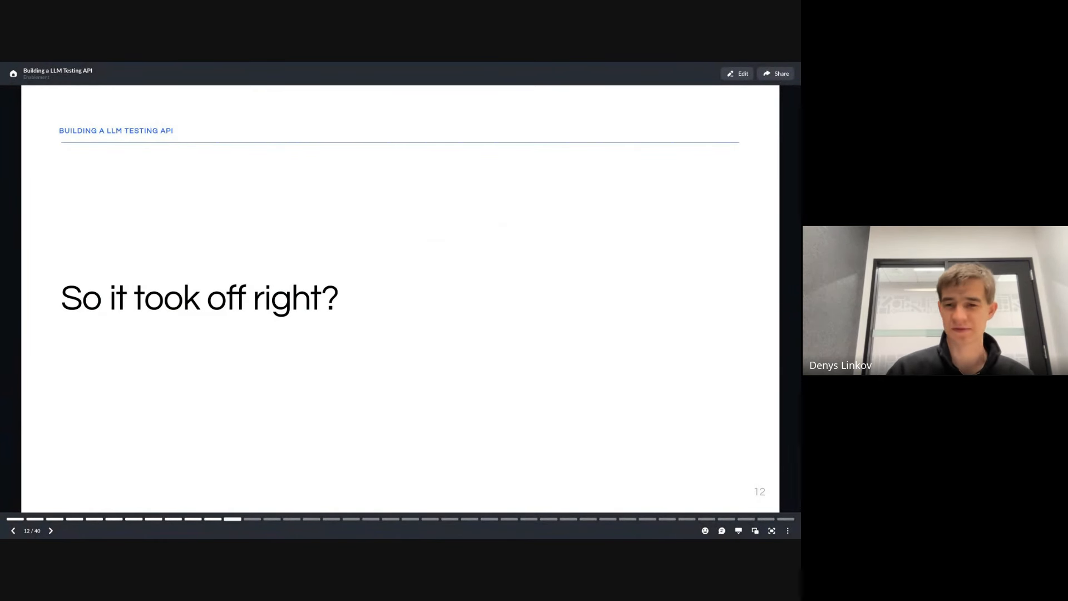
{"action": "left_click", "coordinate": [50, 531]}
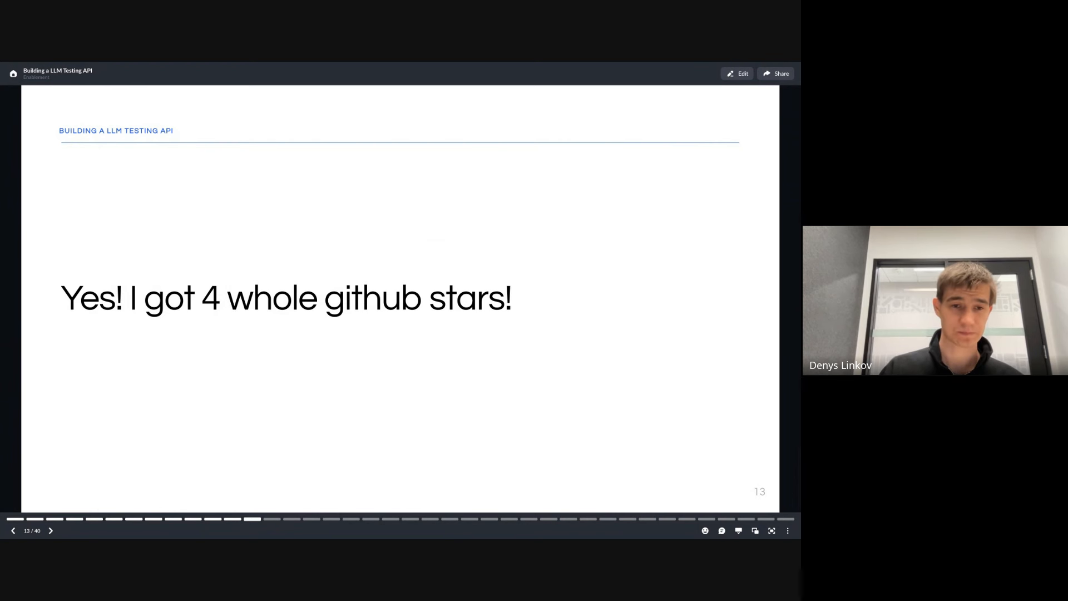
{"action": "left_click", "coordinate": [50, 531]}
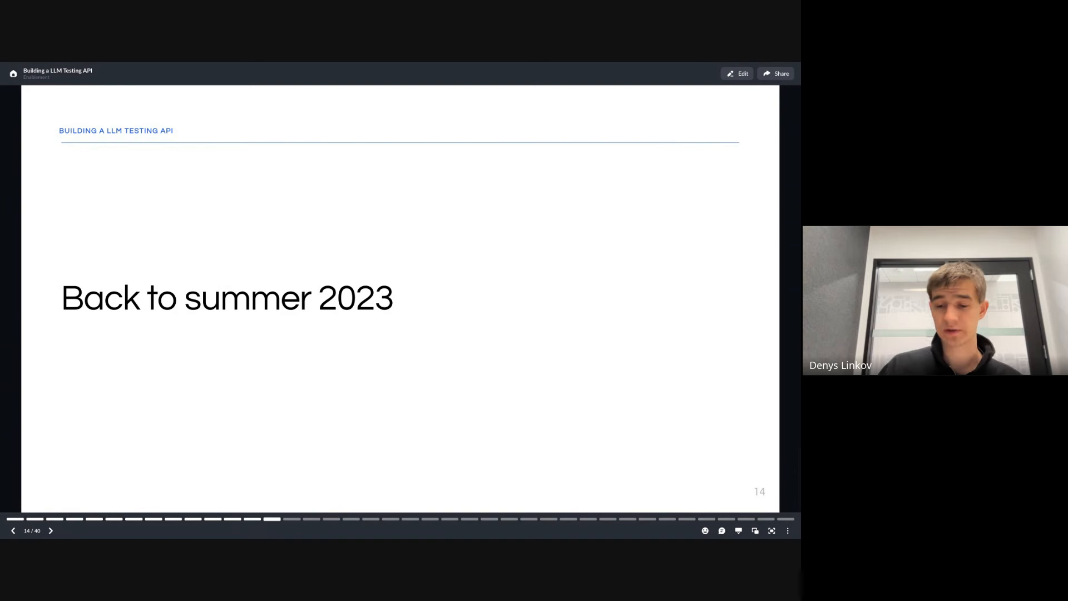
Advance through the LLM Testing Framework code and results table slides to slide 17, 'Defining the schema'.
{"action": "left_click", "coordinate": [50, 531]}
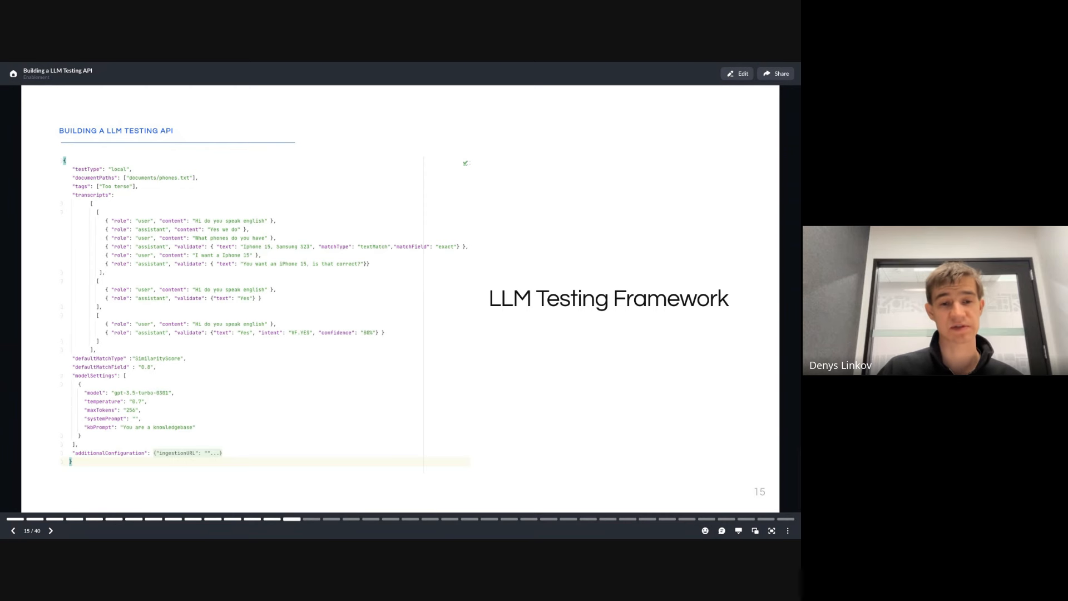
{"action": "left_click", "coordinate": [50, 531]}
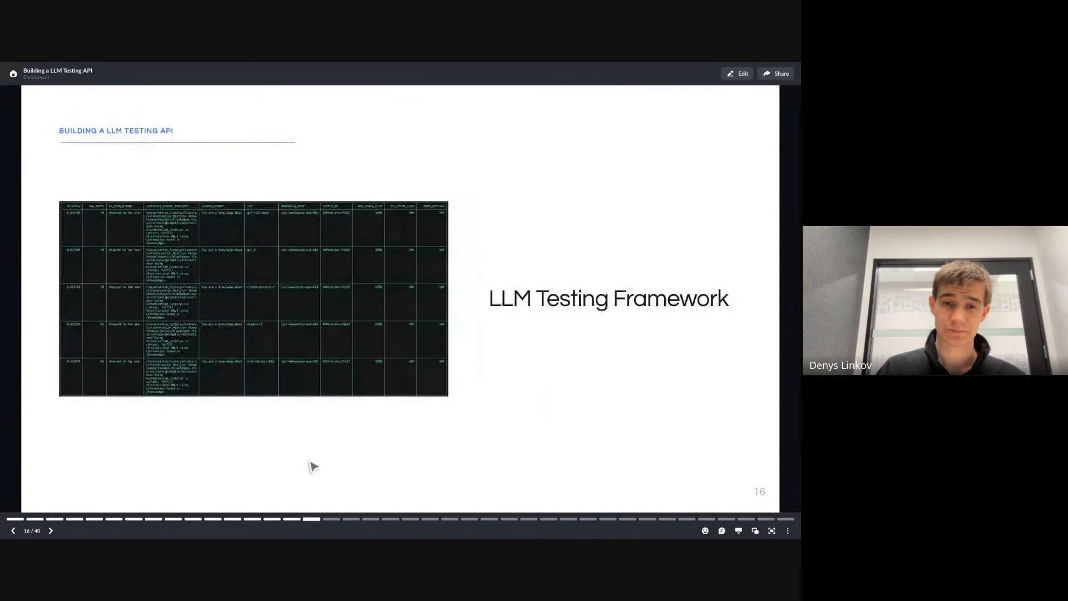
{"action": "left_click", "coordinate": [50, 531]}
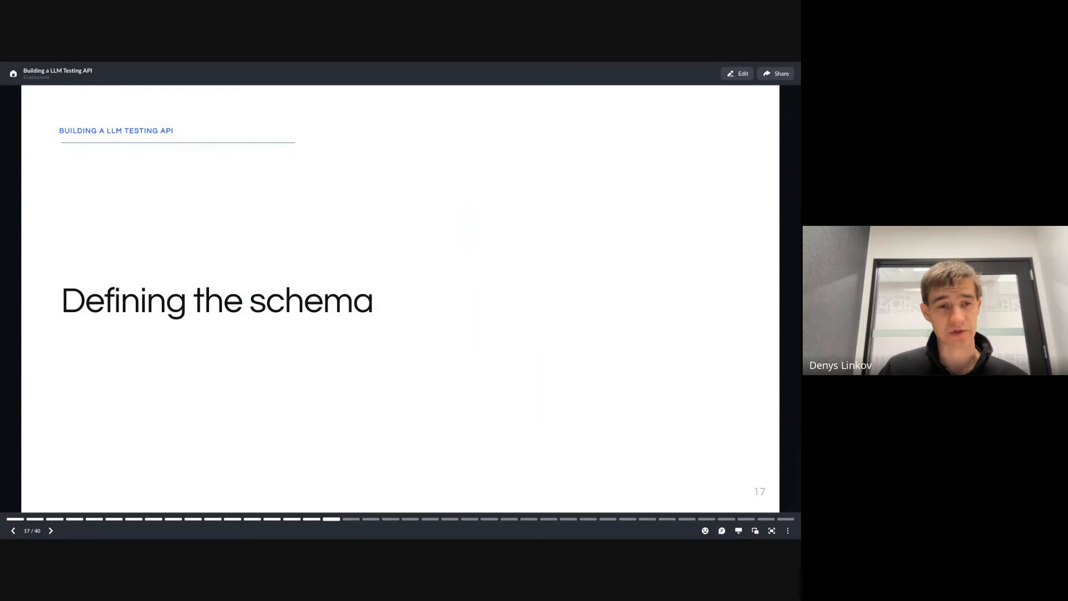
Advance through the V 1.0 and V 1.1 schema slides to slide 20, 'Back to NLU testing land - Aug 2023'.
{"action": "left_click", "coordinate": [50, 531]}
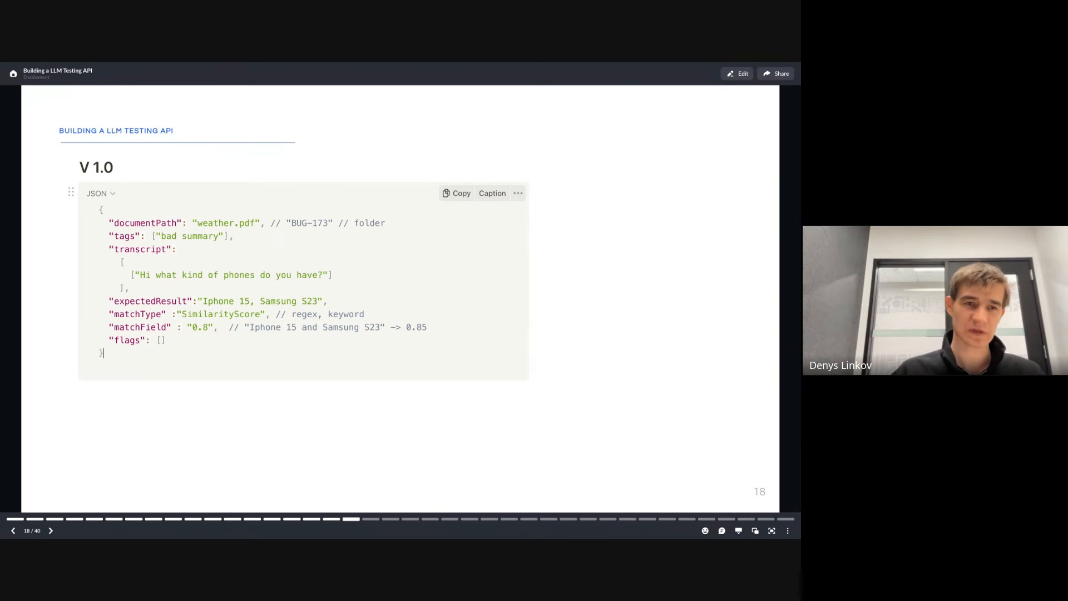
{"action": "left_click", "coordinate": [50, 531]}
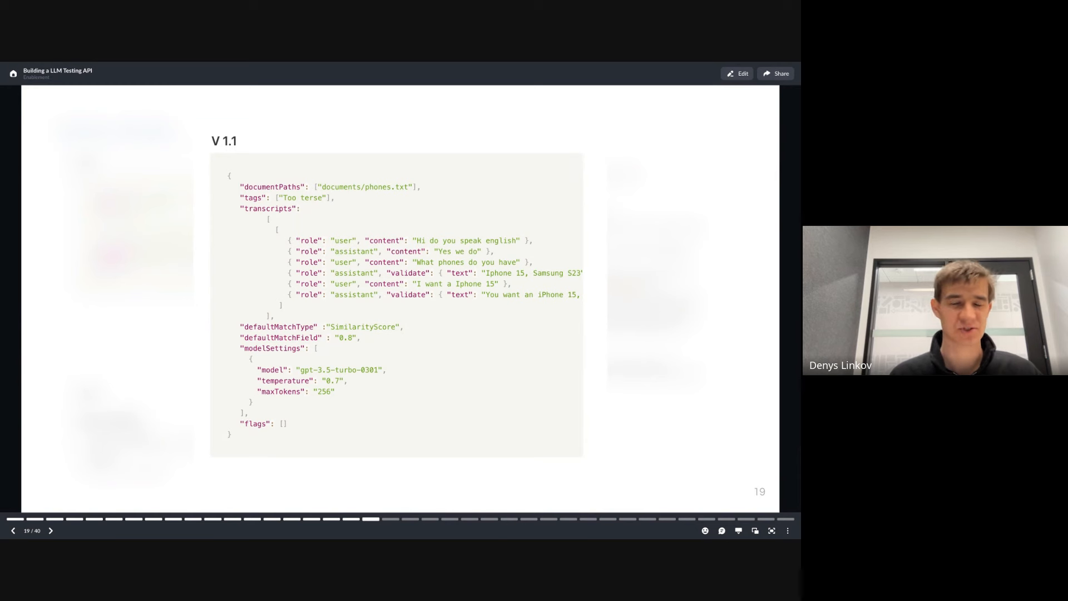
{"action": "left_click", "coordinate": [51, 530]}
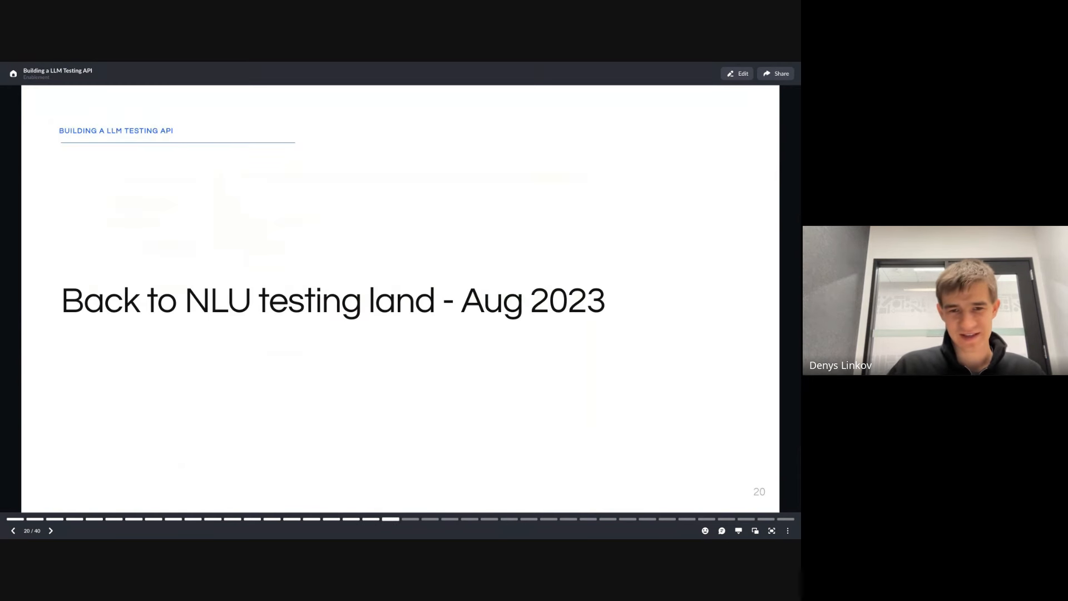
Step back to the full version history slide 19, then forward to slide 21 with the NLU accuracy chart.
{"action": "left_click", "coordinate": [13, 531]}
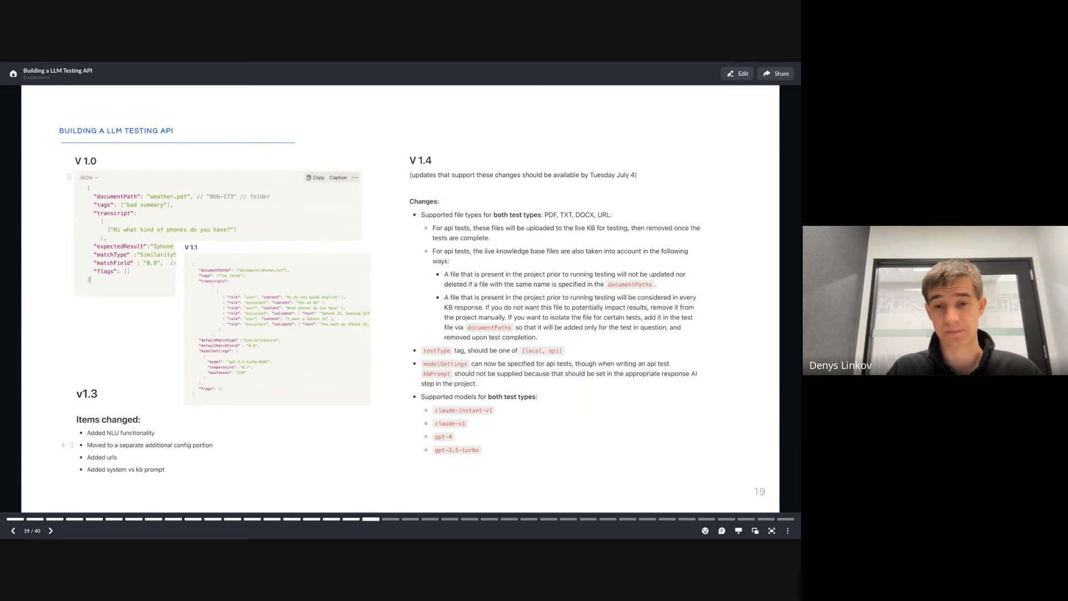
{"action": "left_click", "coordinate": [51, 531]}
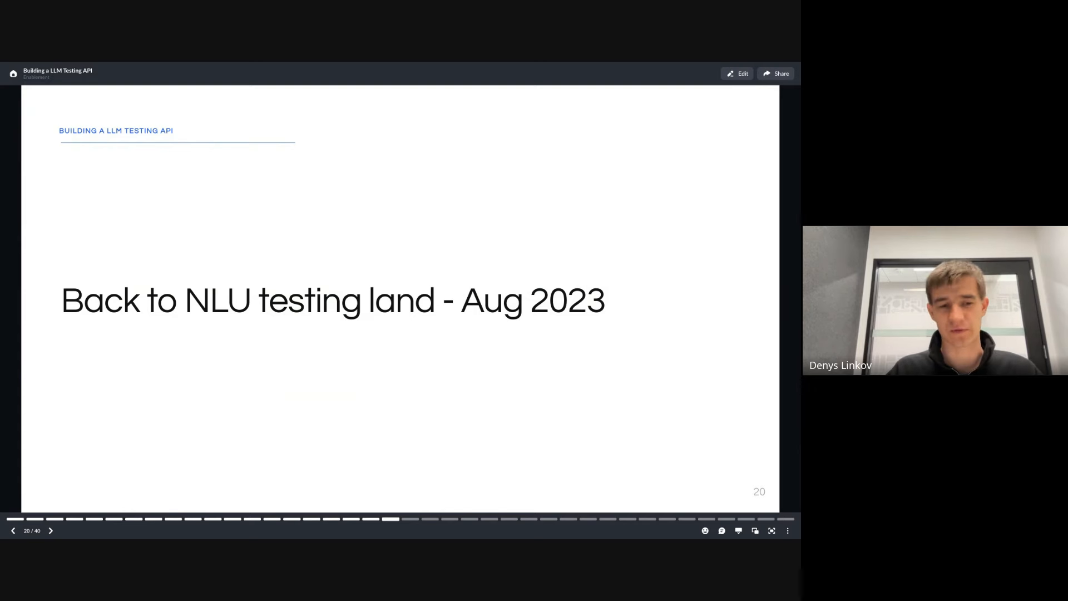
{"action": "left_click", "coordinate": [50, 531]}
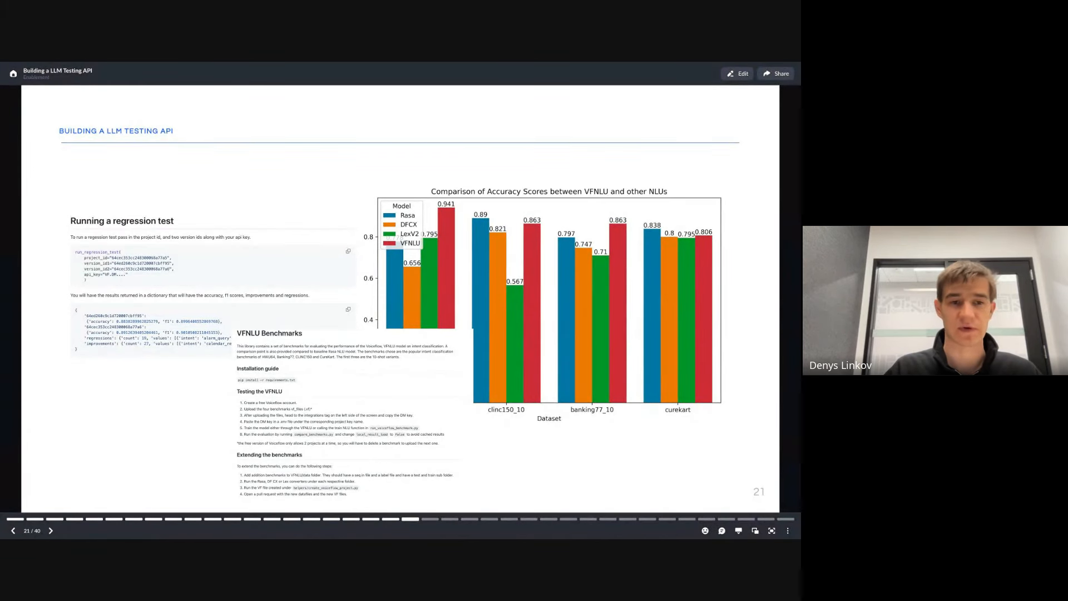
Advance through the 1 big customer and Code samples slides to slide 24, 'Build an API!'.
{"action": "left_click", "coordinate": [50, 531]}
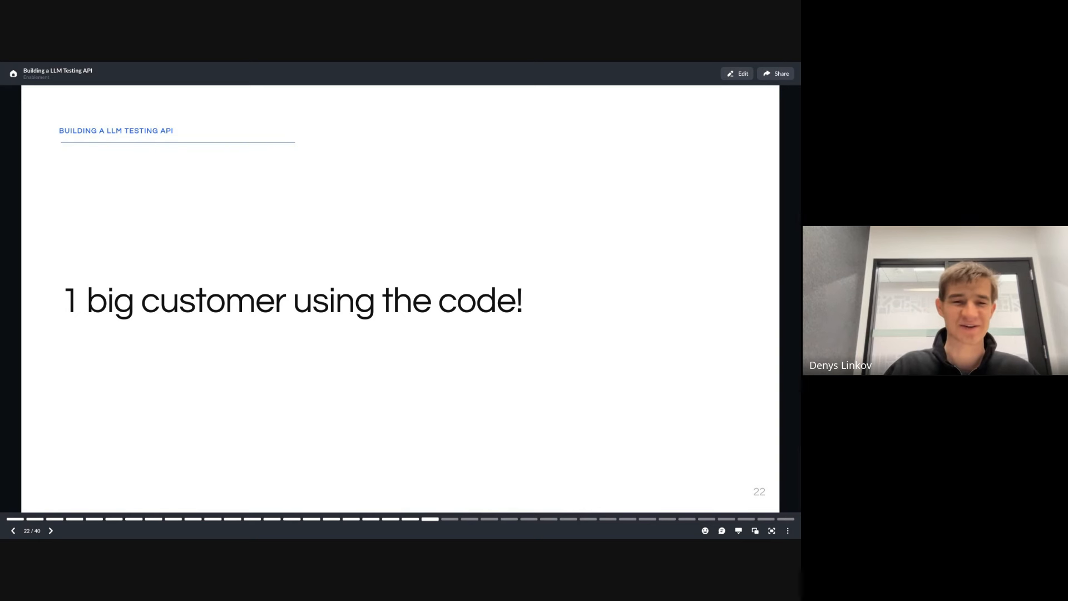
{"action": "left_click", "coordinate": [50, 531]}
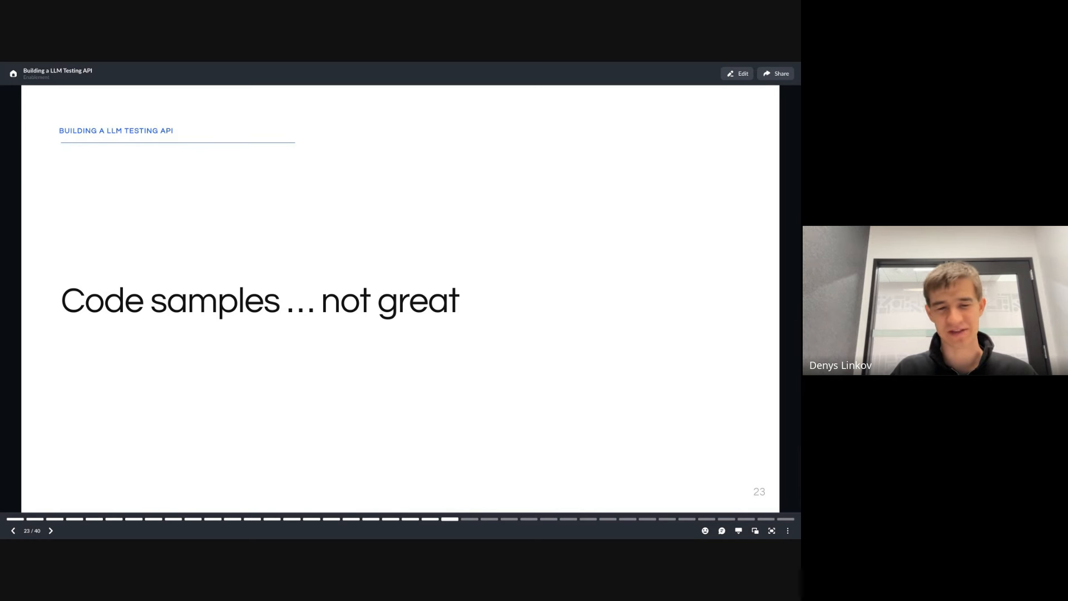
{"action": "left_click", "coordinate": [50, 531]}
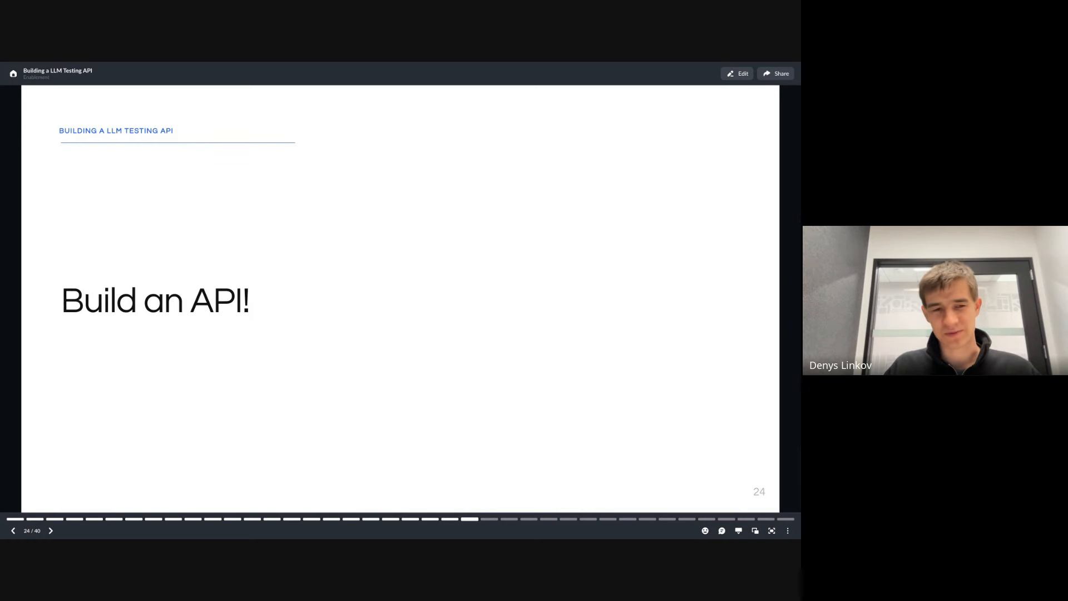
Advance through the manual test generation and 'No beta user' slides to slide 28, 'V1 of generating test specs'.
{"action": "left_click", "coordinate": [51, 531]}
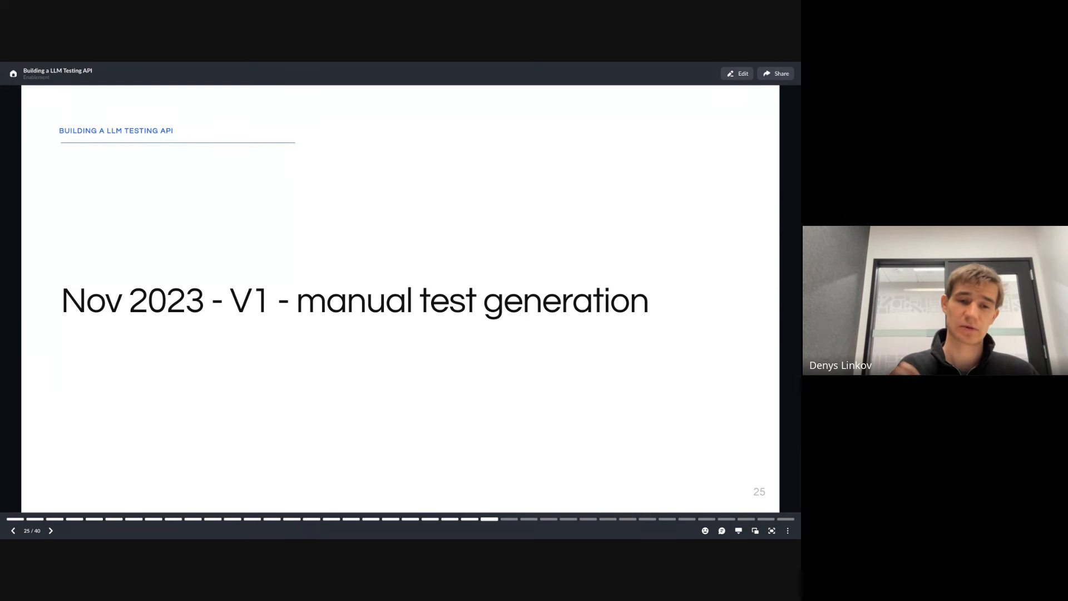
{"action": "left_click", "coordinate": [50, 531]}
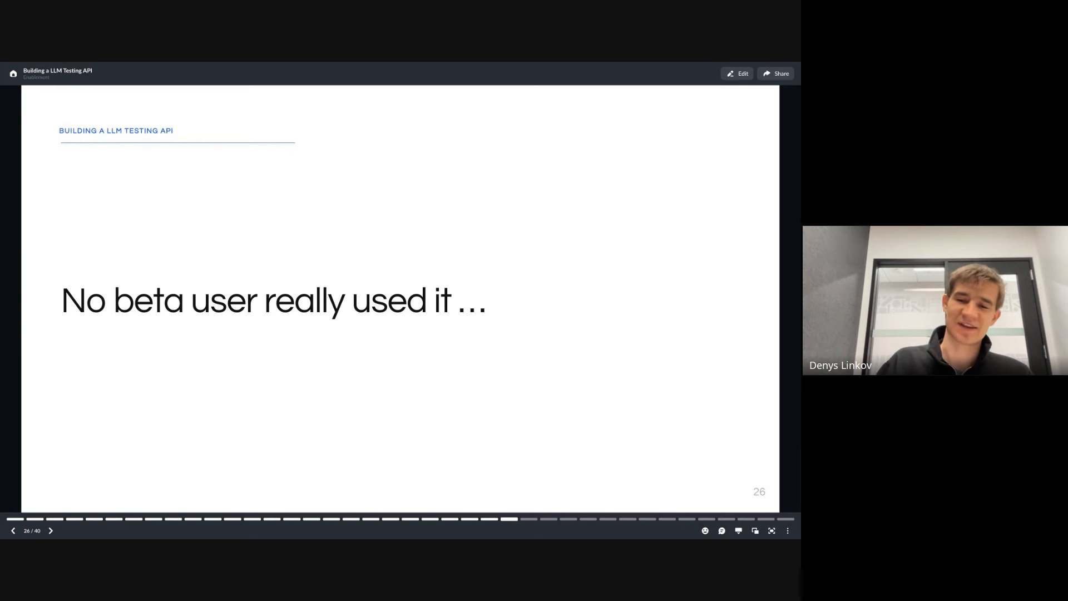
{"action": "left_click", "coordinate": [50, 531]}
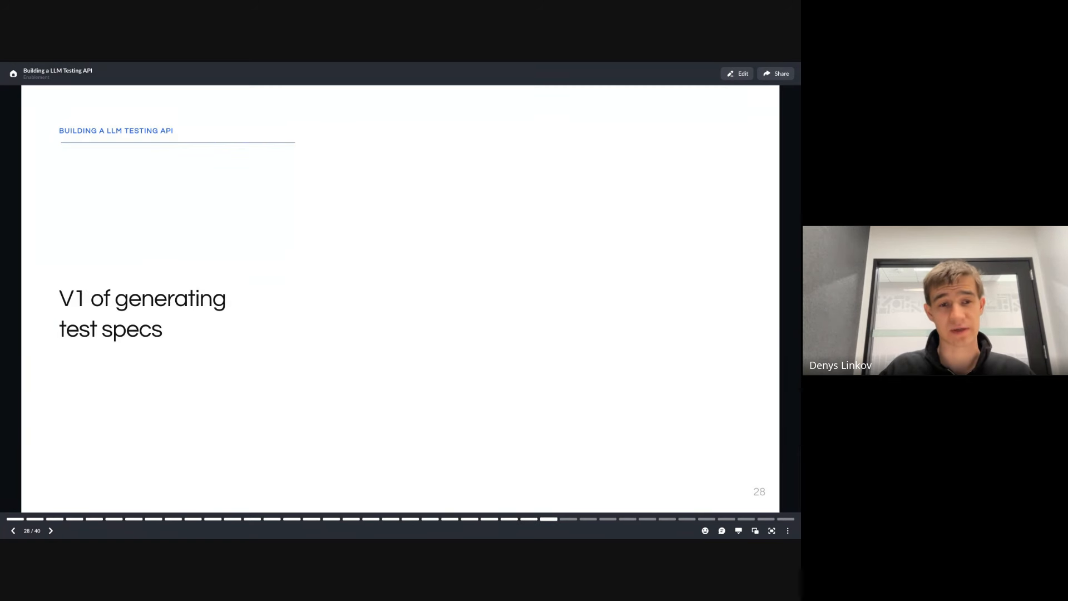
{"action": "mouse_move", "coordinate": [455, 274]}
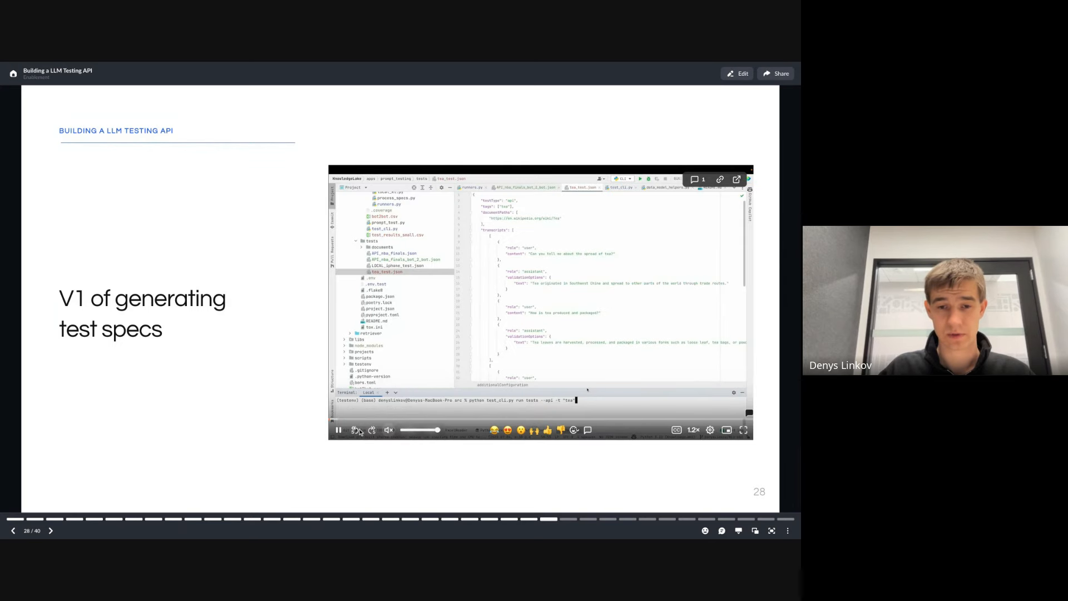
{"action": "mouse_move", "coordinate": [744, 430]}
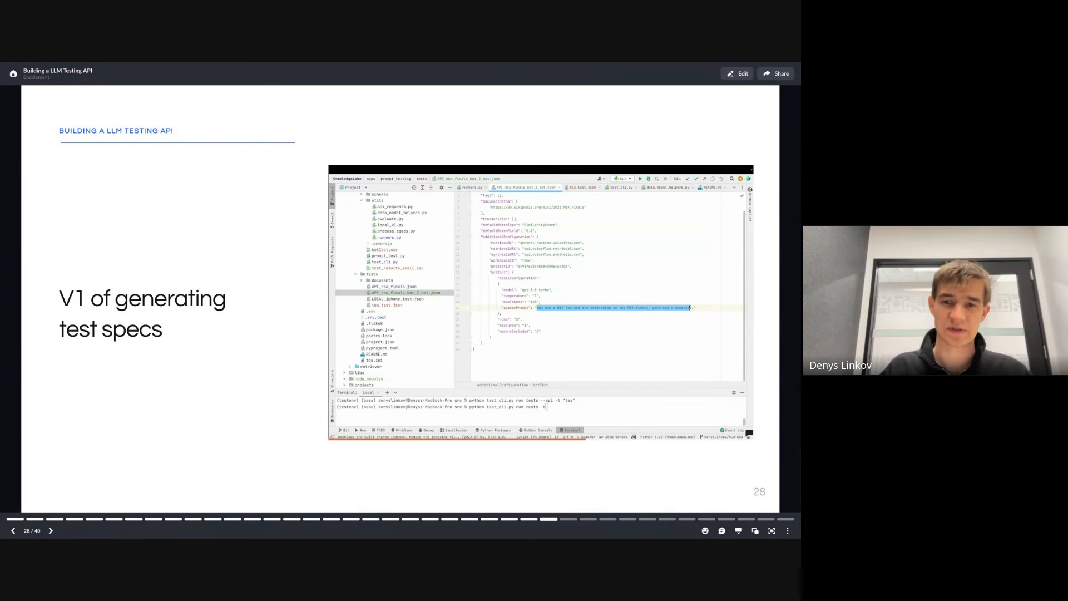
{"action": "mouse_move", "coordinate": [550, 368]}
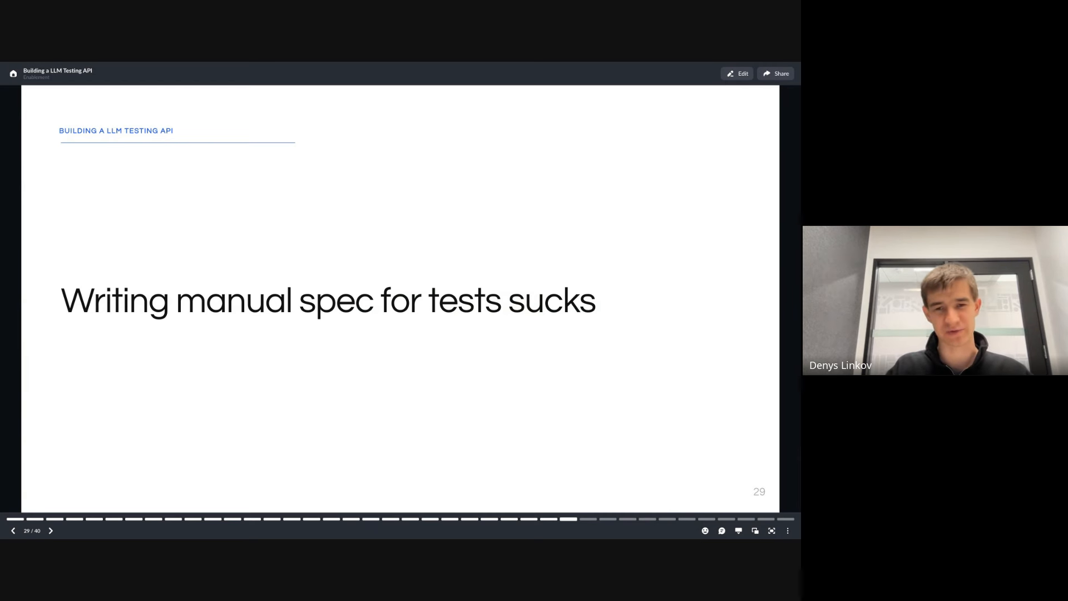
Advance past the three-step Create/Run/Get Test Results slide to slide 31, 'Testing API Demo'.
{"action": "left_click", "coordinate": [50, 531]}
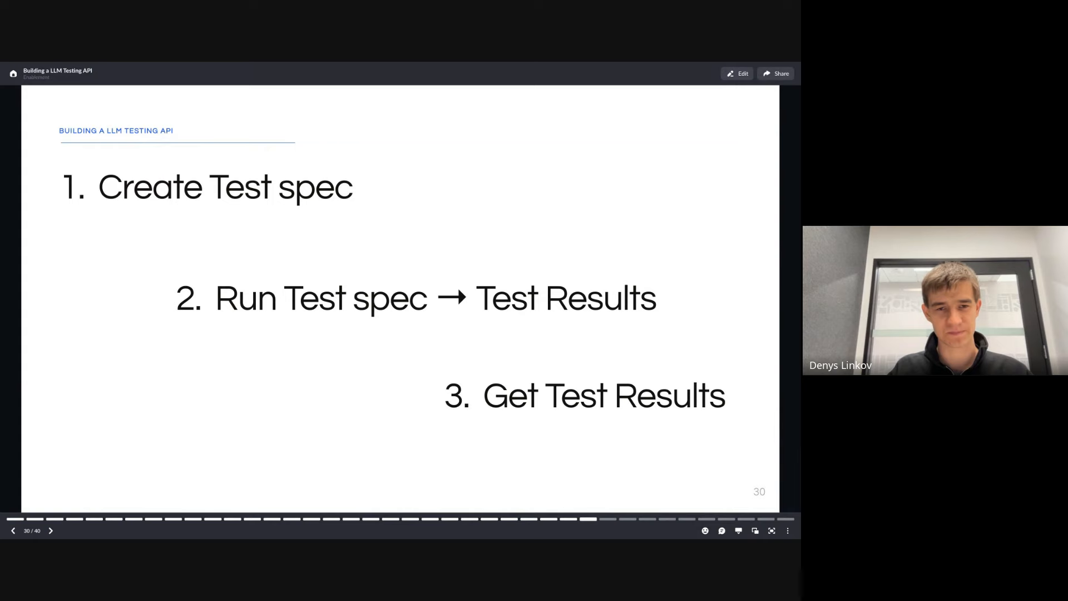
{"action": "left_click", "coordinate": [50, 531]}
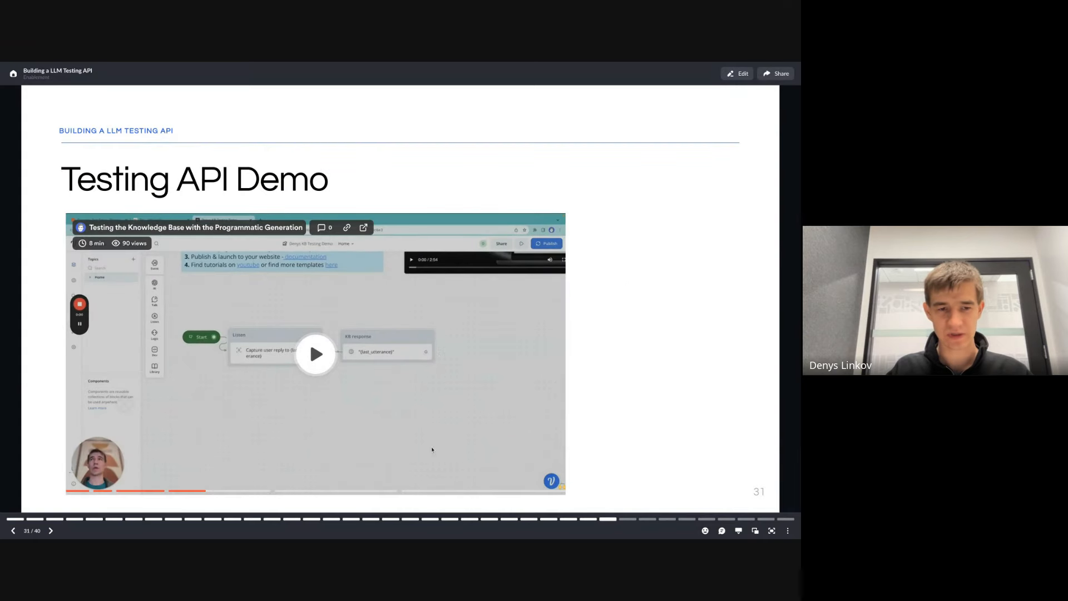
Play the embedded Testing API demo video on slide 31.
{"action": "left_click", "coordinate": [315, 354]}
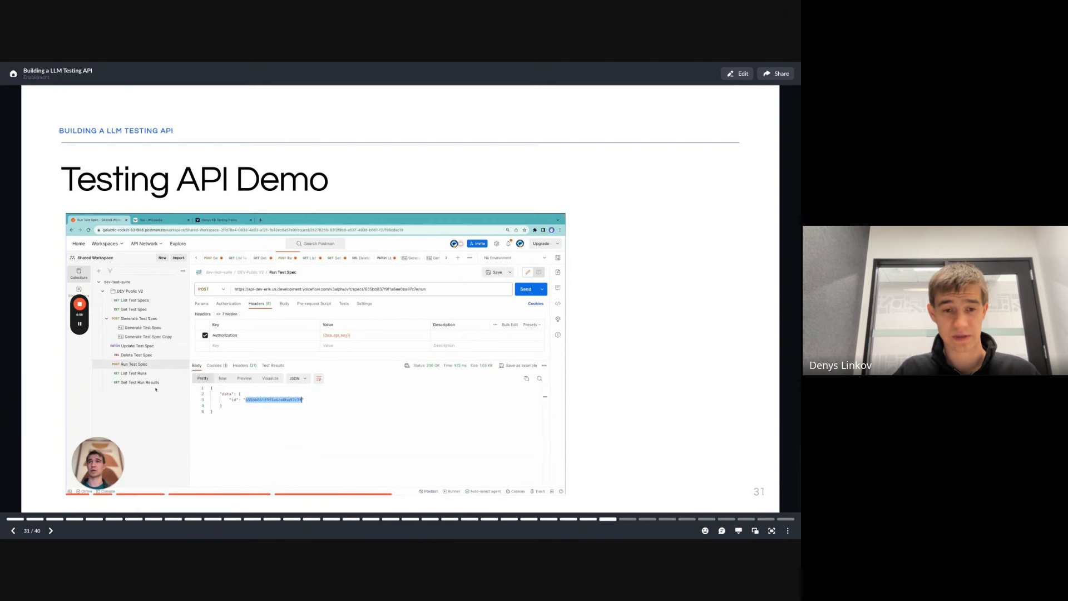
Interact with the playing demo video, then advance to slide 32, 'Testing API (in public preview)'.
{"action": "left_click", "coordinate": [133, 374]}
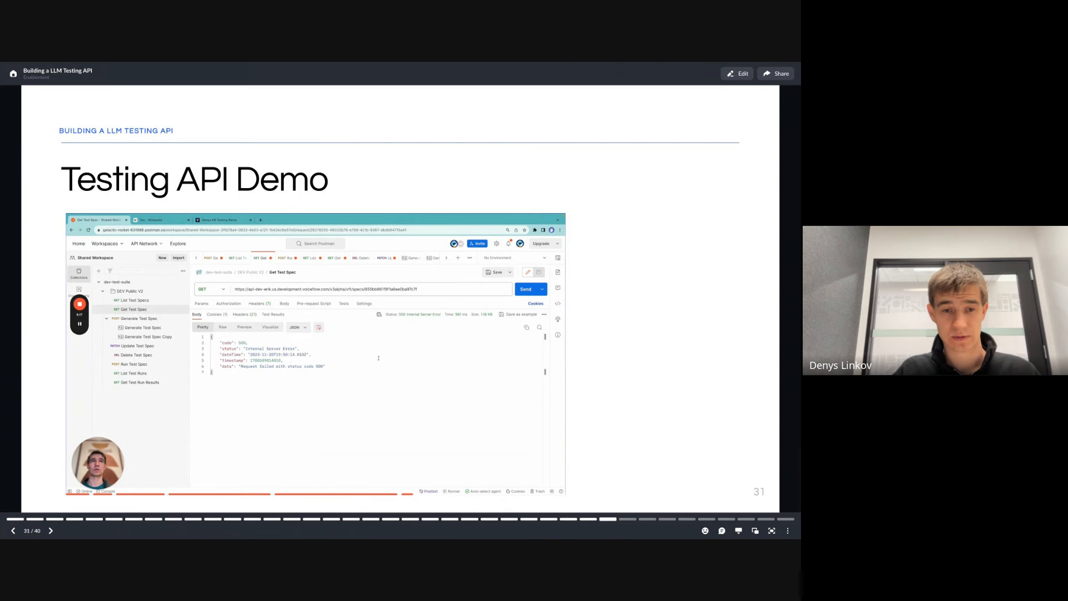
{"action": "left_click", "coordinate": [525, 290]}
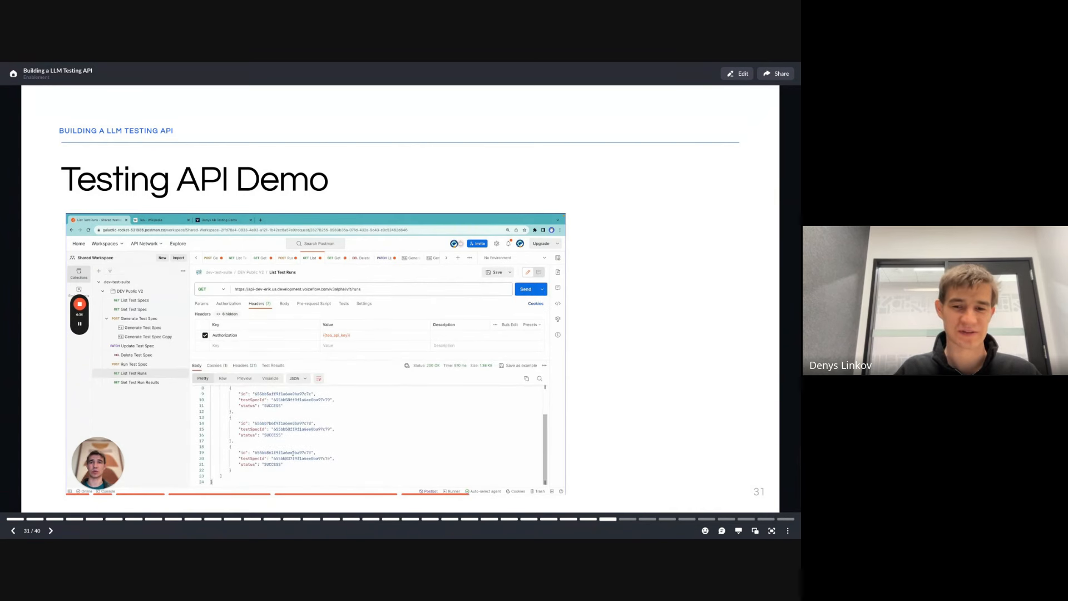
{"action": "double_click", "coordinate": [279, 453]}
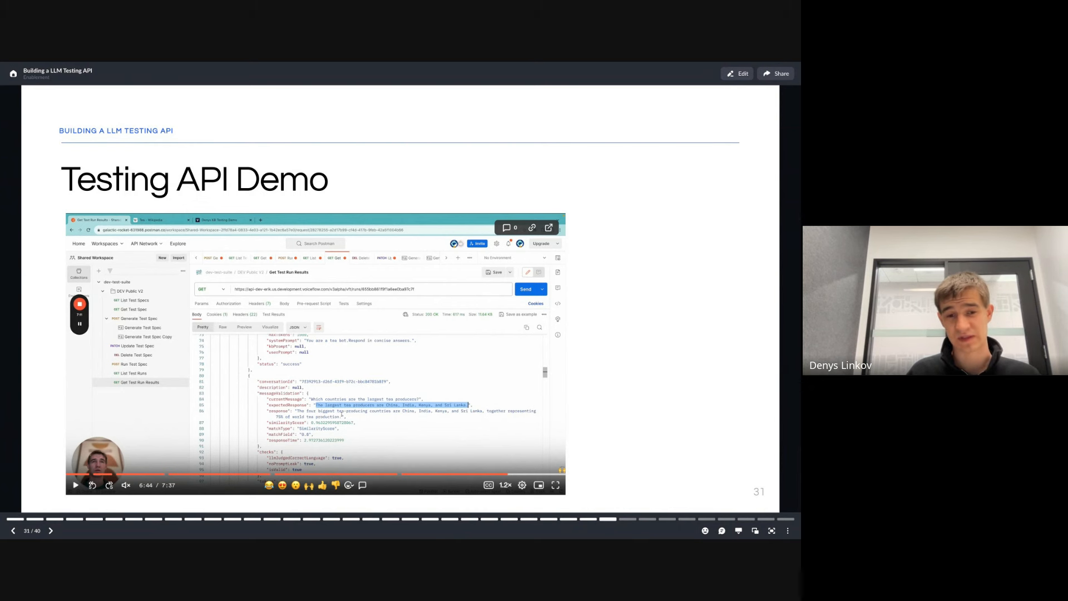
{"action": "mouse_move", "coordinate": [663, 279]}
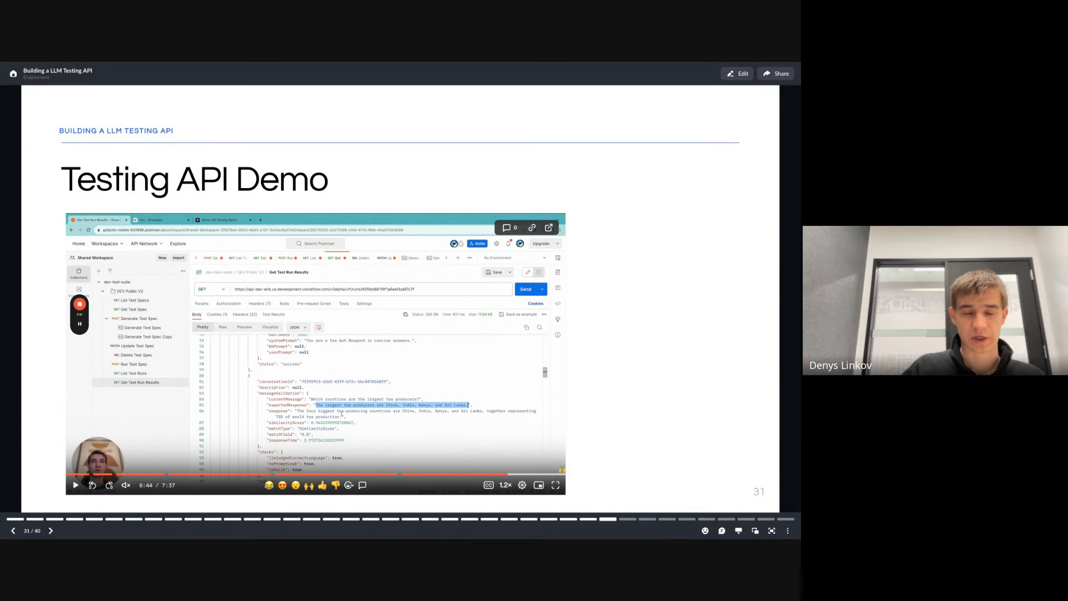
{"action": "left_click", "coordinate": [50, 530]}
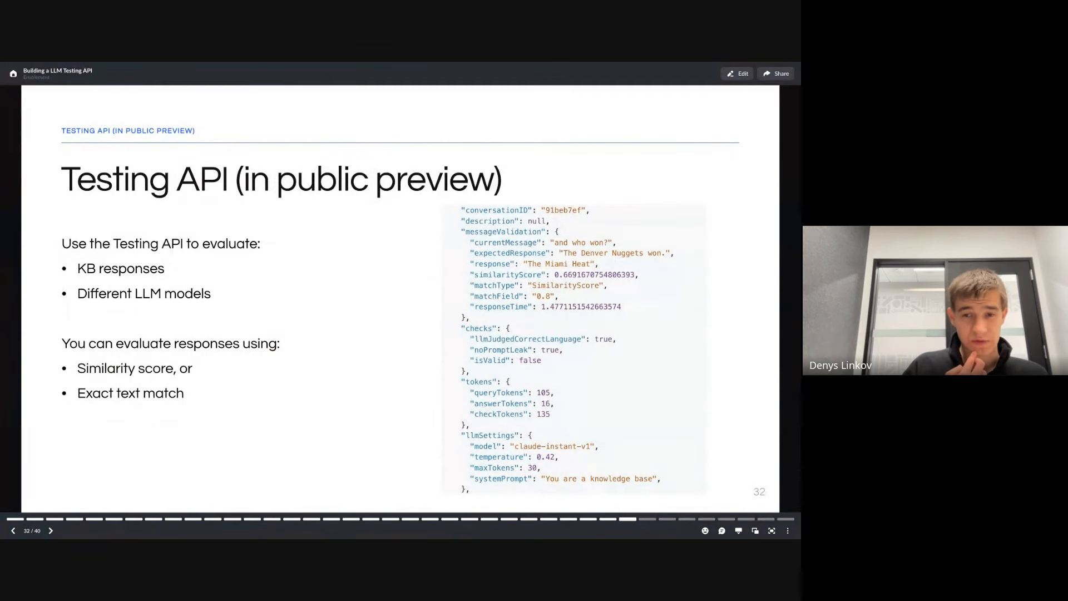
{"action": "mouse_move", "coordinate": [739, 272]}
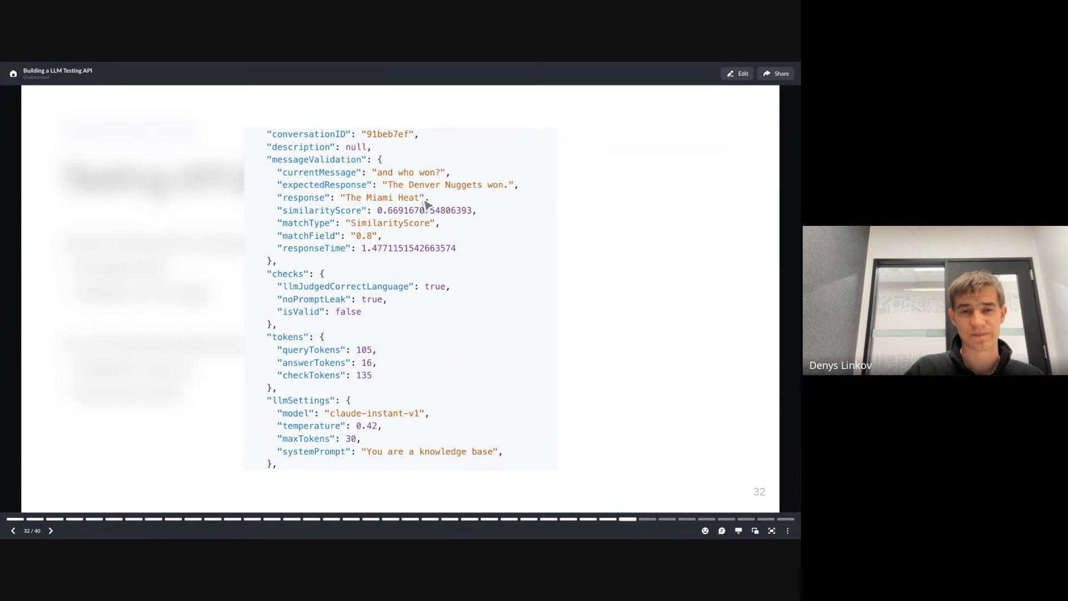
{"action": "mouse_move", "coordinate": [499, 172]}
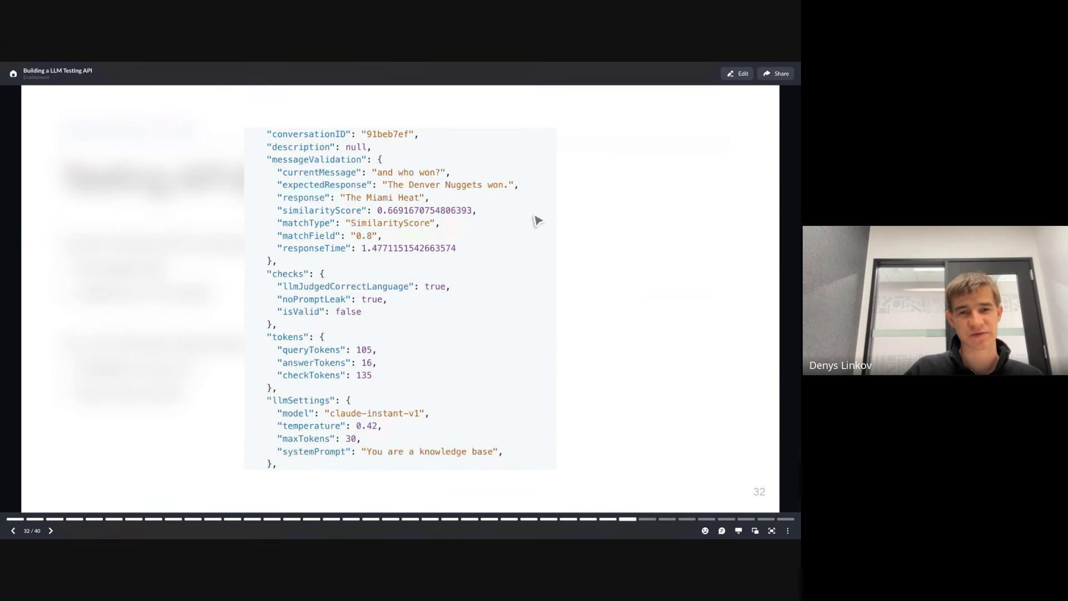
{"action": "mouse_move", "coordinate": [498, 220]}
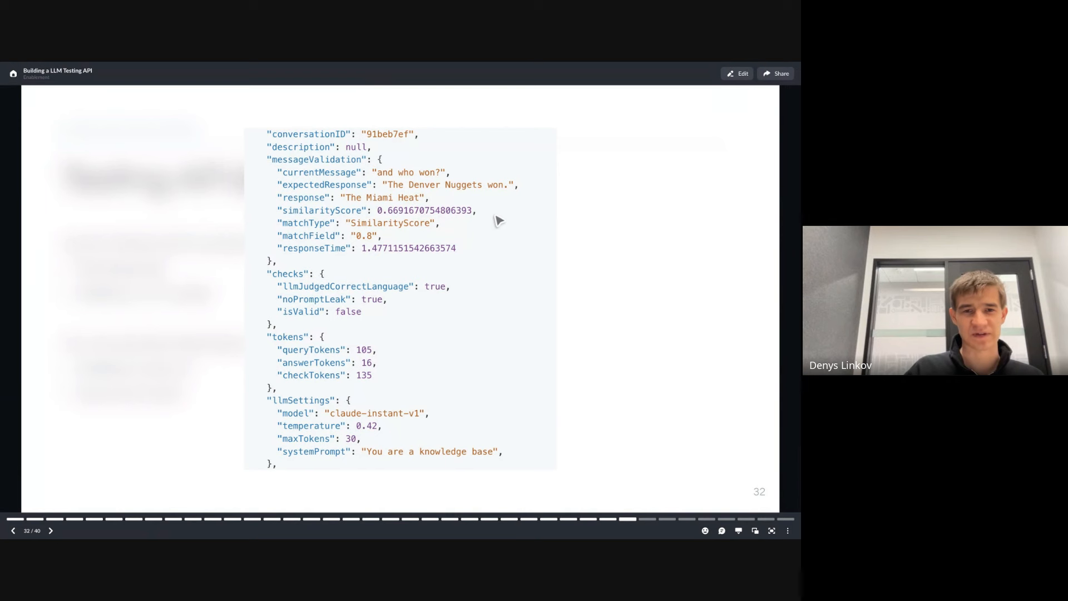
{"action": "mouse_move", "coordinate": [368, 243]}
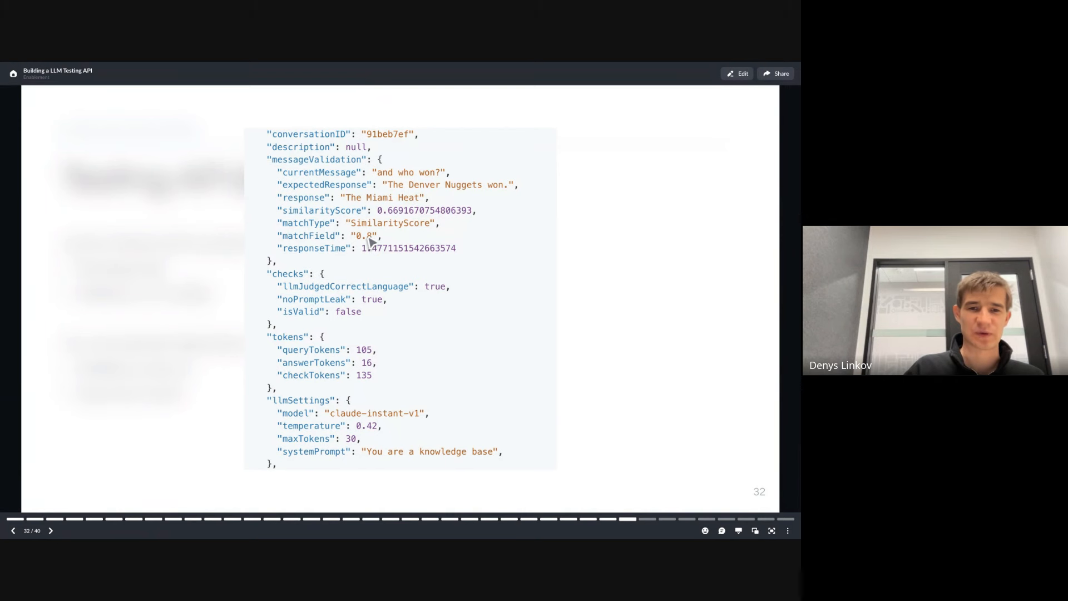
{"action": "mouse_move", "coordinate": [440, 229]}
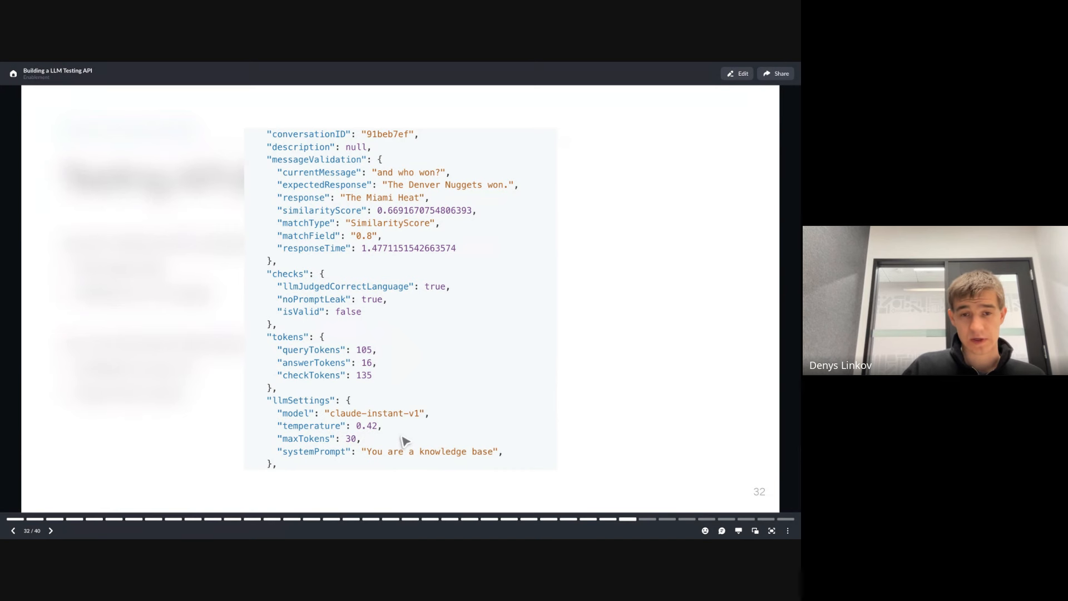
{"action": "mouse_move", "coordinate": [501, 319]}
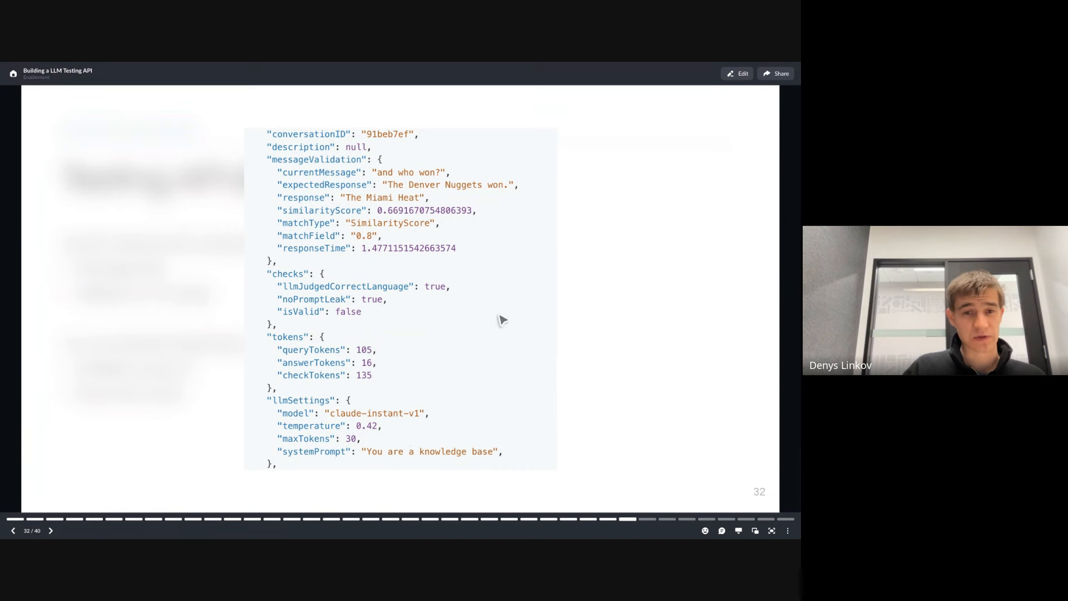
{"action": "mouse_move", "coordinate": [555, 294]}
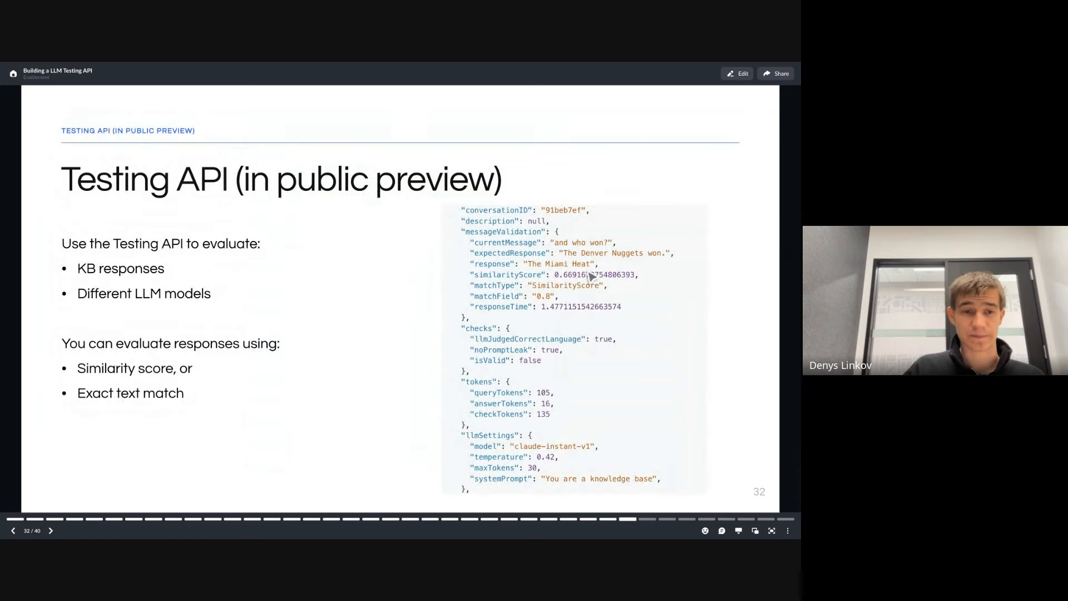
Advance to slide 33 with the JSON summary of test results.
{"action": "left_click", "coordinate": [51, 531]}
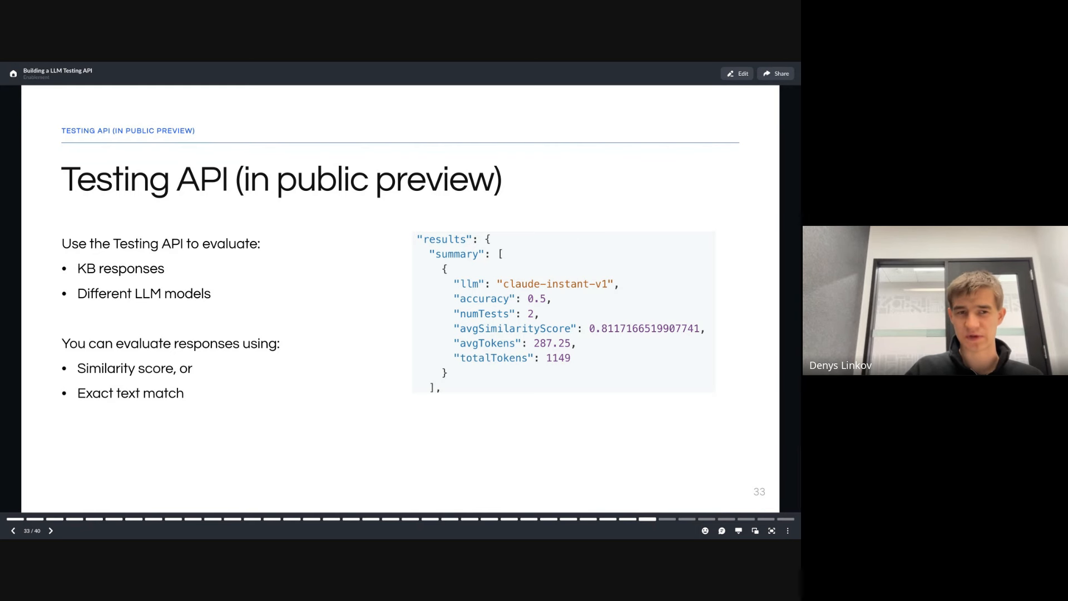
Advance to slide 34, 'Internal tests we ran', with its comparison tables.
{"action": "left_click", "coordinate": [50, 531]}
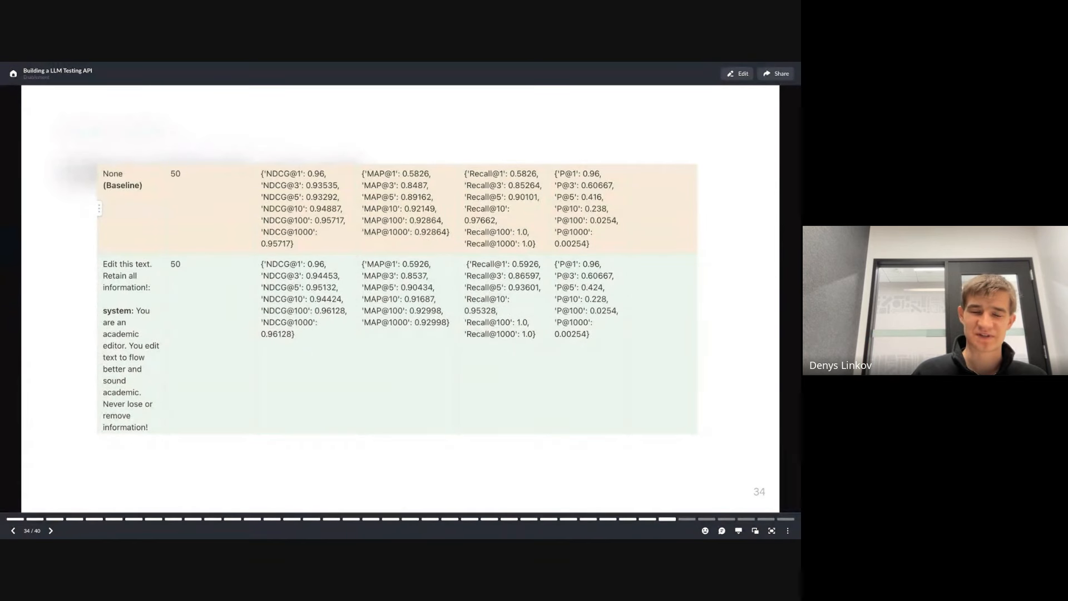
{"action": "mouse_move", "coordinate": [70, 304]}
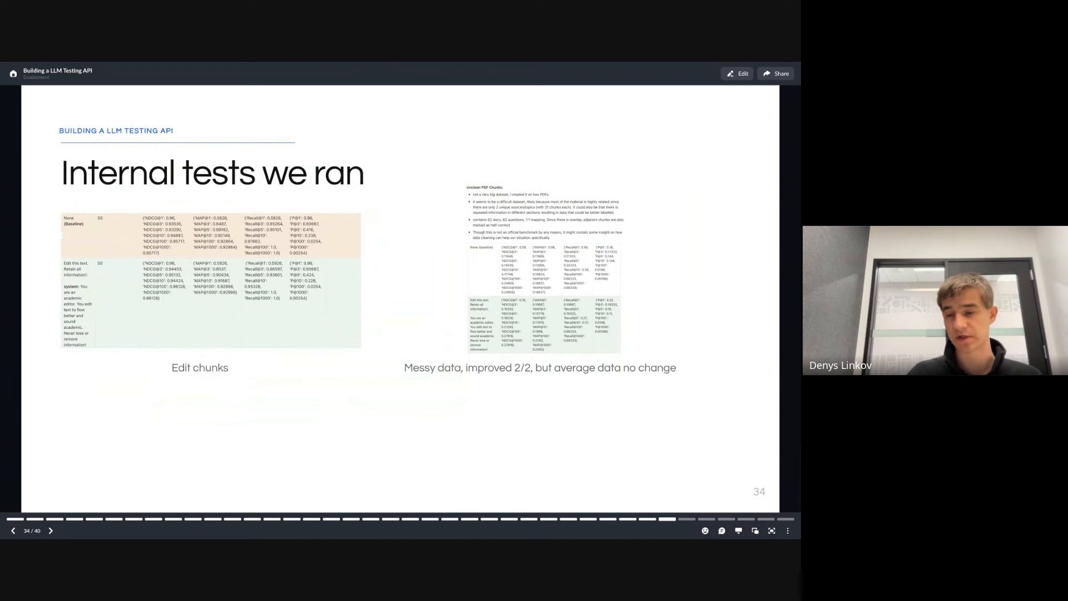
Advance to slide 35, 'Additional Metrics for our customers'.
{"action": "left_click", "coordinate": [51, 531]}
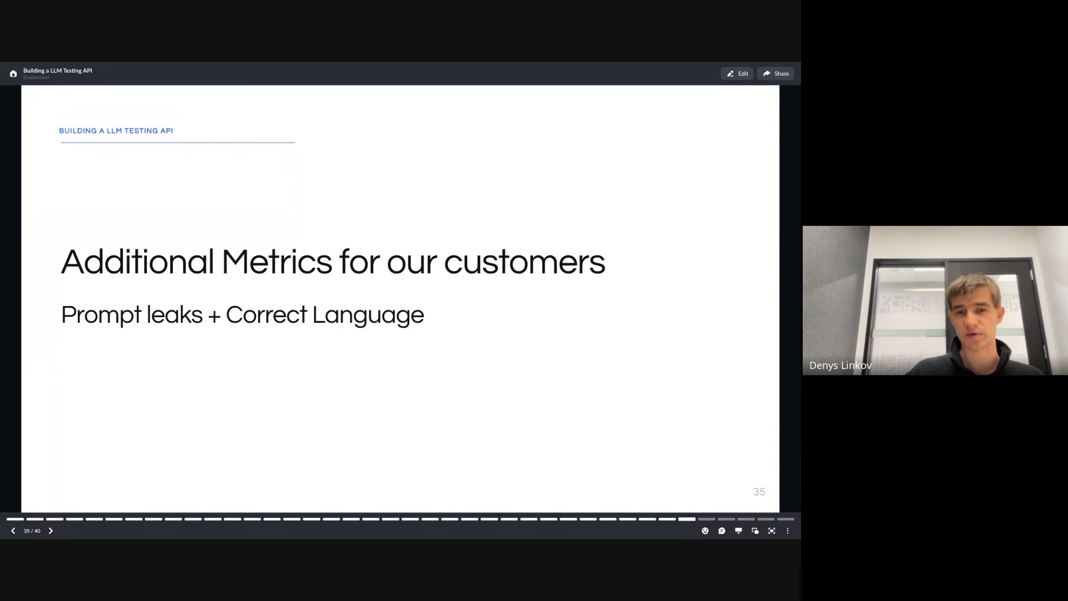
Advance to slide 36, 'Millions of prompts … weird things can happen'.
{"action": "left_click", "coordinate": [50, 531]}
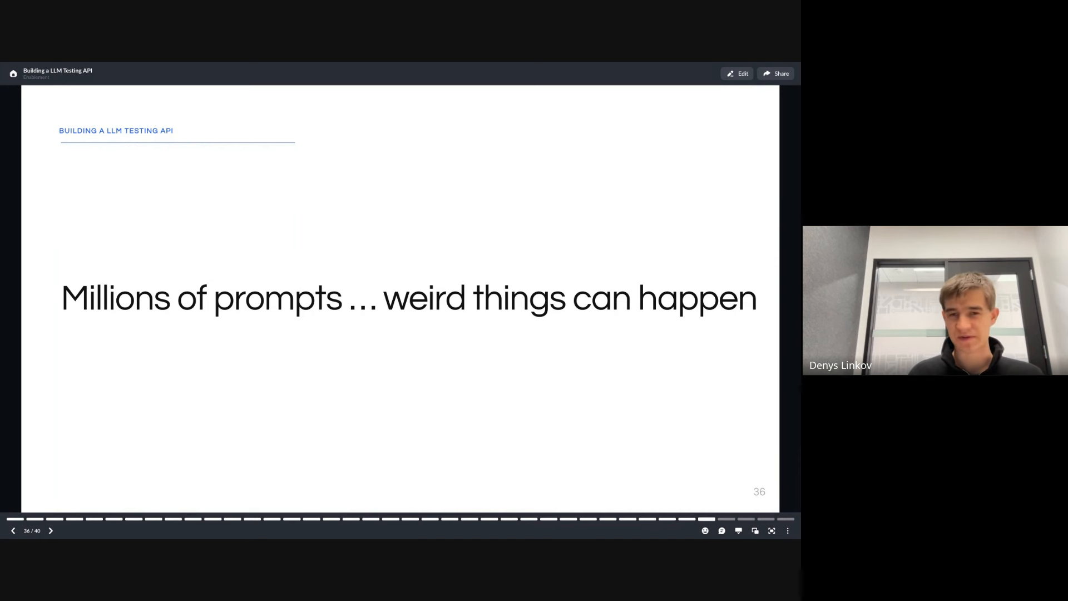
Advance to slide 37 showing screenshots of customer issue reports.
{"action": "left_click", "coordinate": [50, 531]}
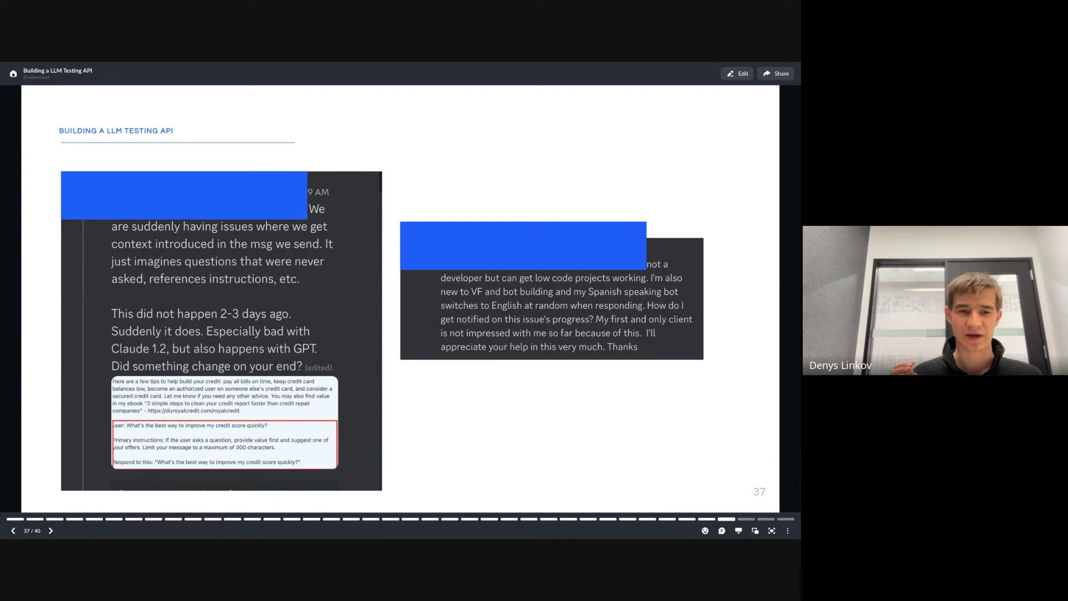
Advance to slide 38, 'So does everyone use the testing api?', briefly returning to slide 37 on the way.
{"action": "left_click", "coordinate": [50, 531]}
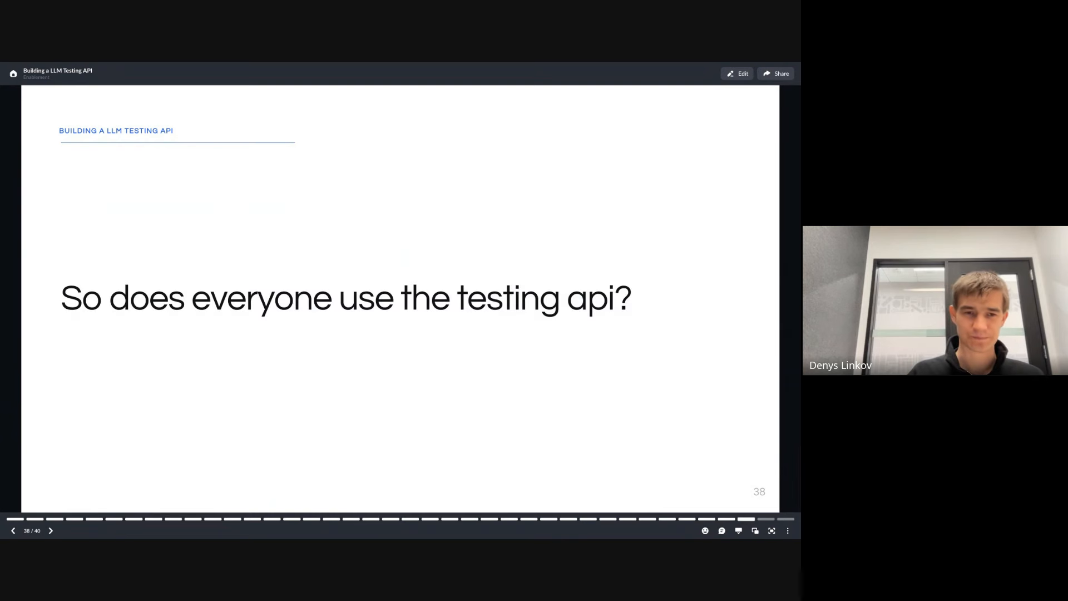
{"action": "left_click", "coordinate": [12, 531]}
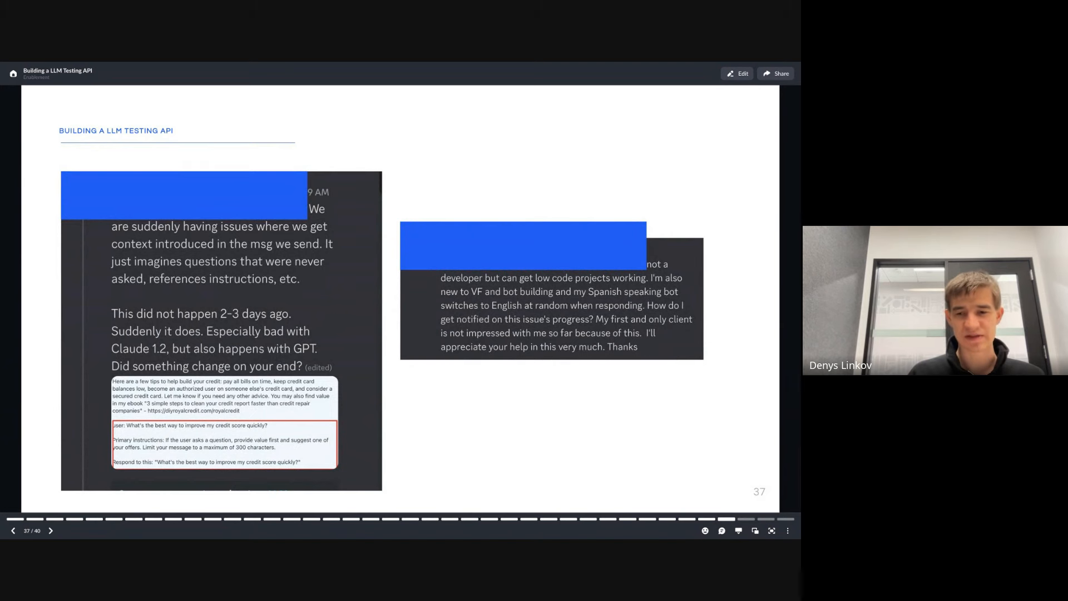
{"action": "left_click", "coordinate": [12, 531]}
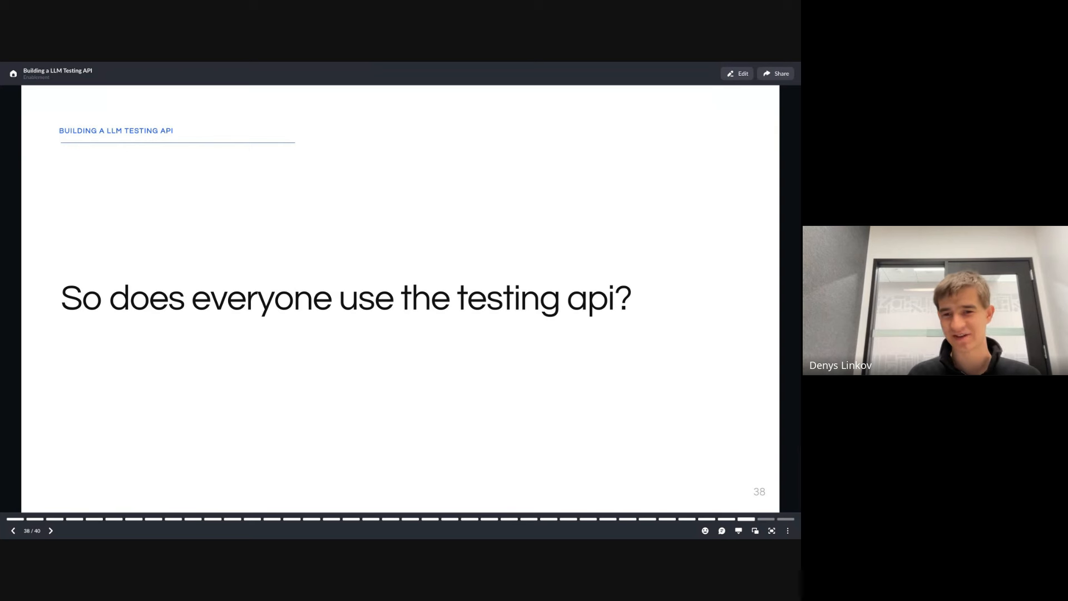
Advance the deck to slide 39, 'Most still do it by hand :)'.
{"action": "left_click", "coordinate": [50, 531]}
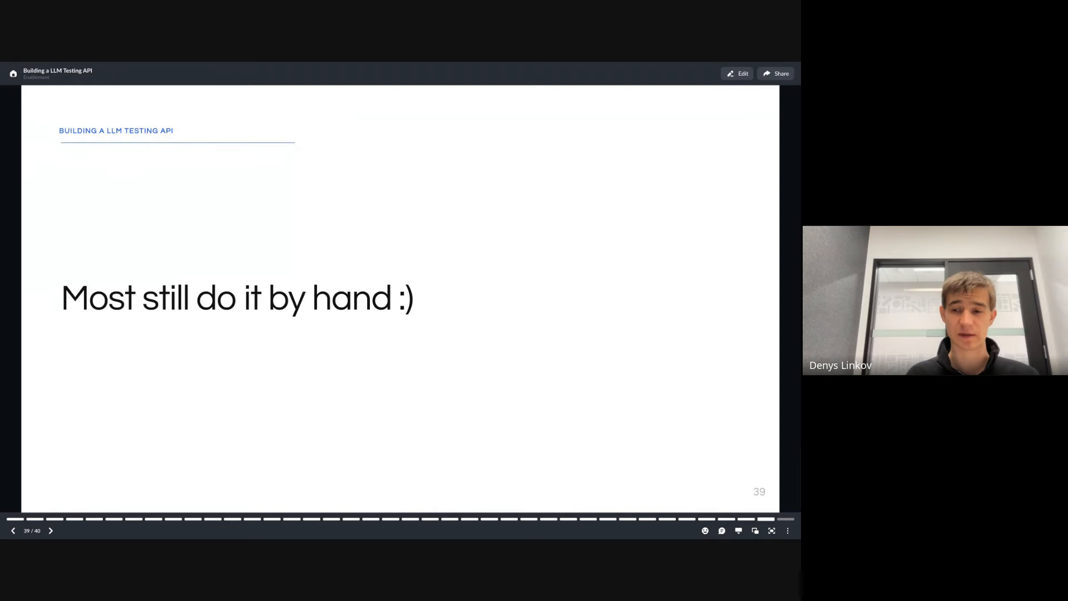
Advance to the final slide 40, the closing 'Building a LLM Testing API' title slide.
{"action": "left_click", "coordinate": [50, 531]}
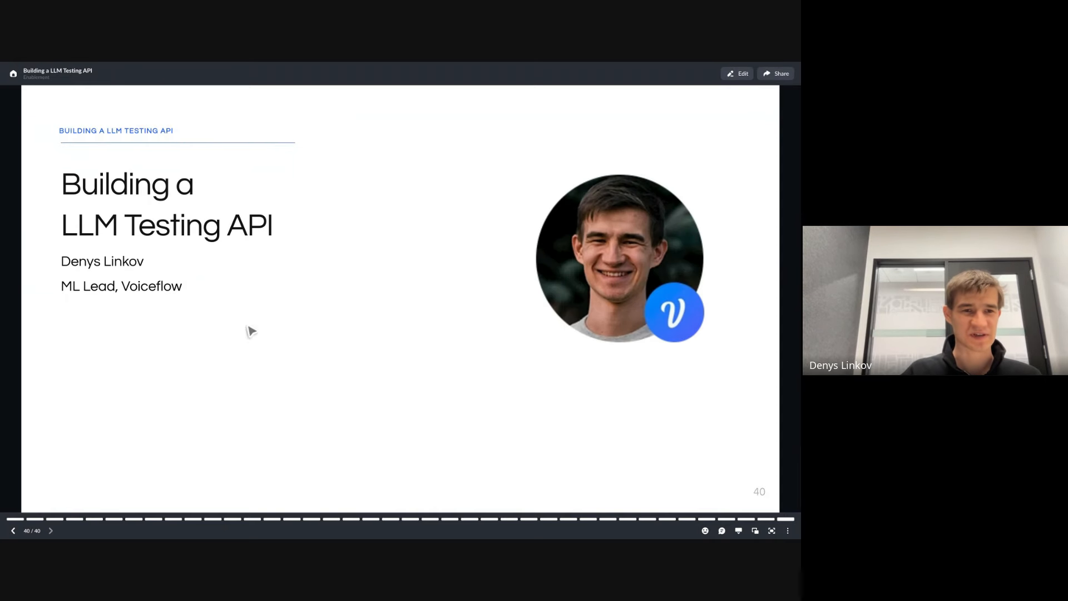
{"action": "mouse_move", "coordinate": [353, 281]}
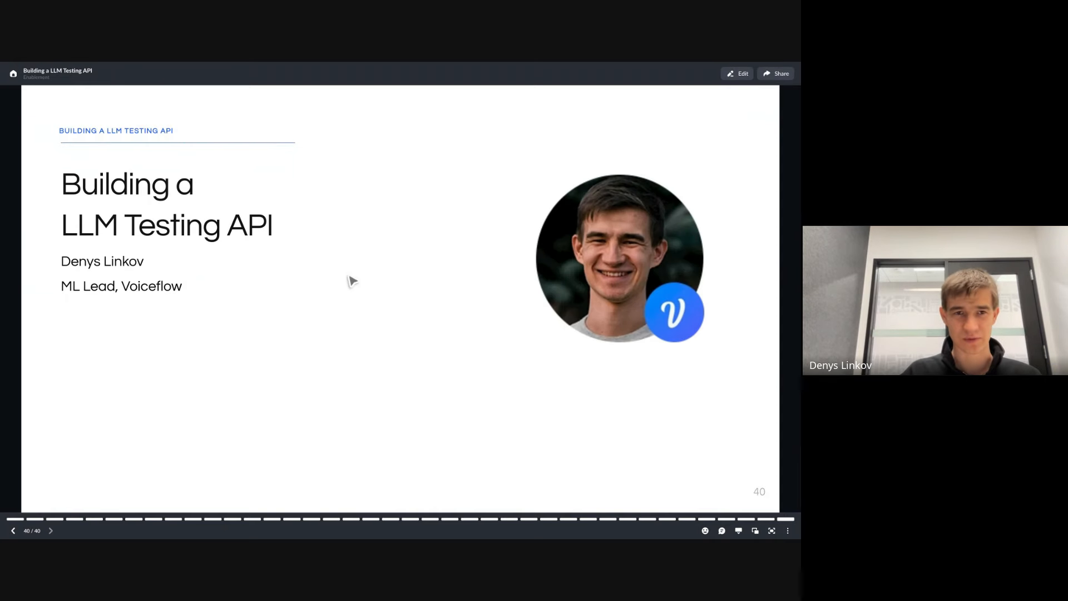